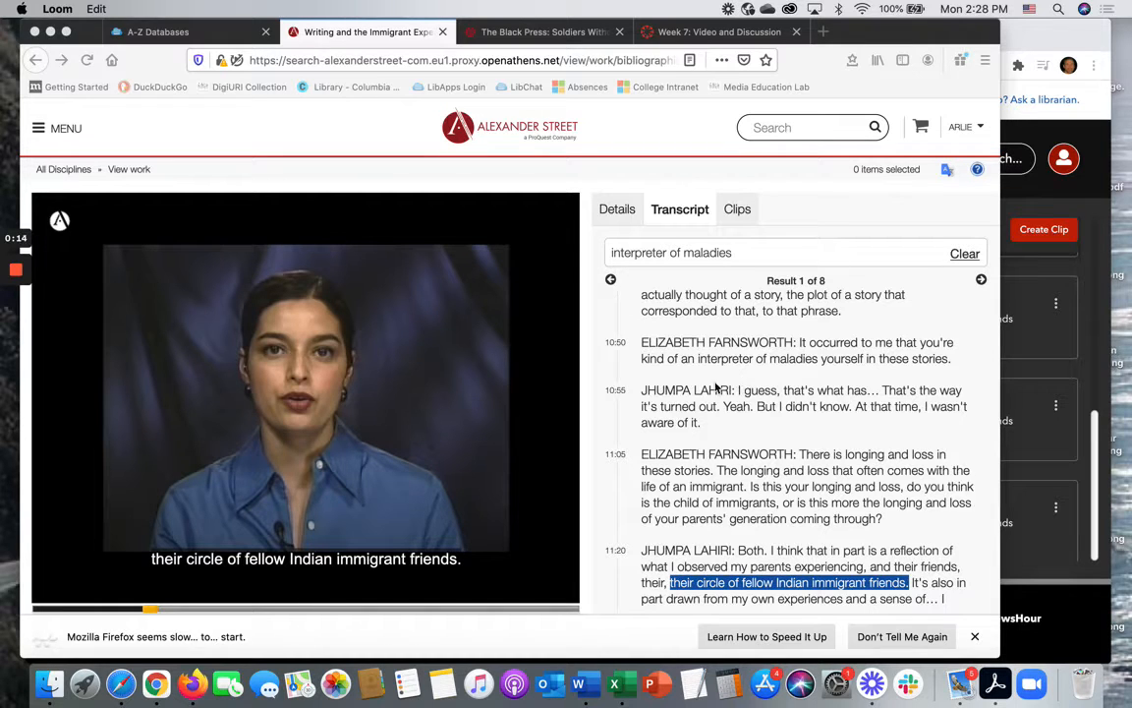
From the A-Z Databases page, bookmark the video at its current 11:31 position and dismiss the confirmation.
{"action": "left_click", "coordinate": [157, 31]}
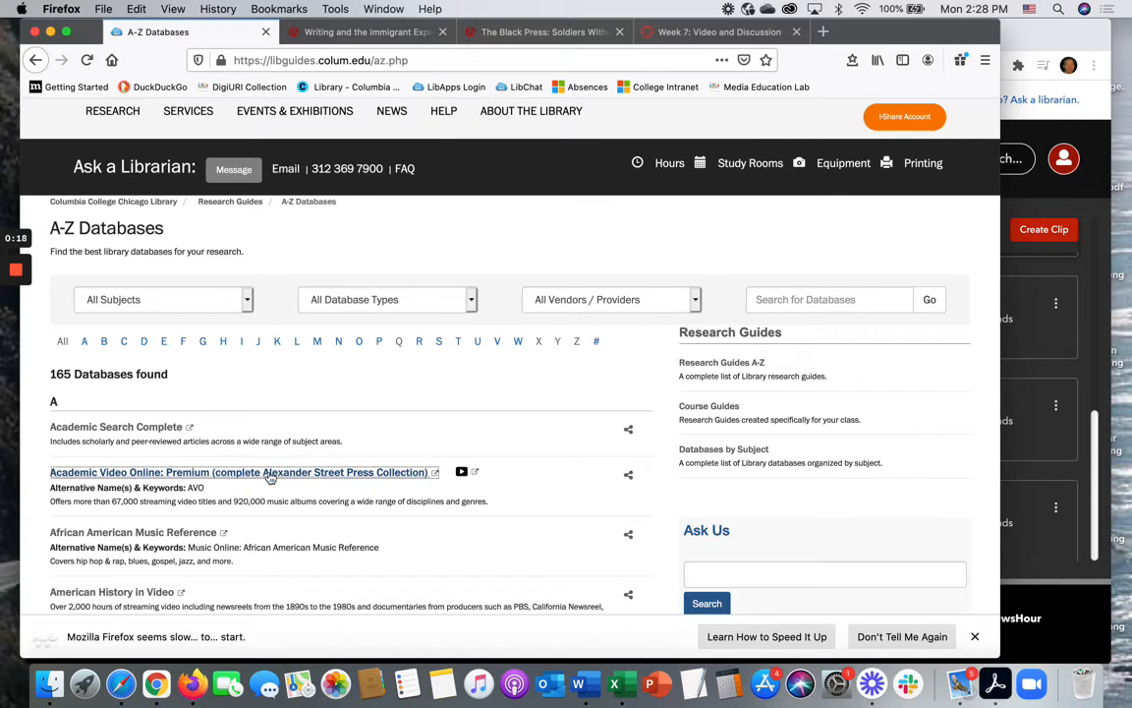
{"action": "mouse_move", "coordinate": [383, 430]}
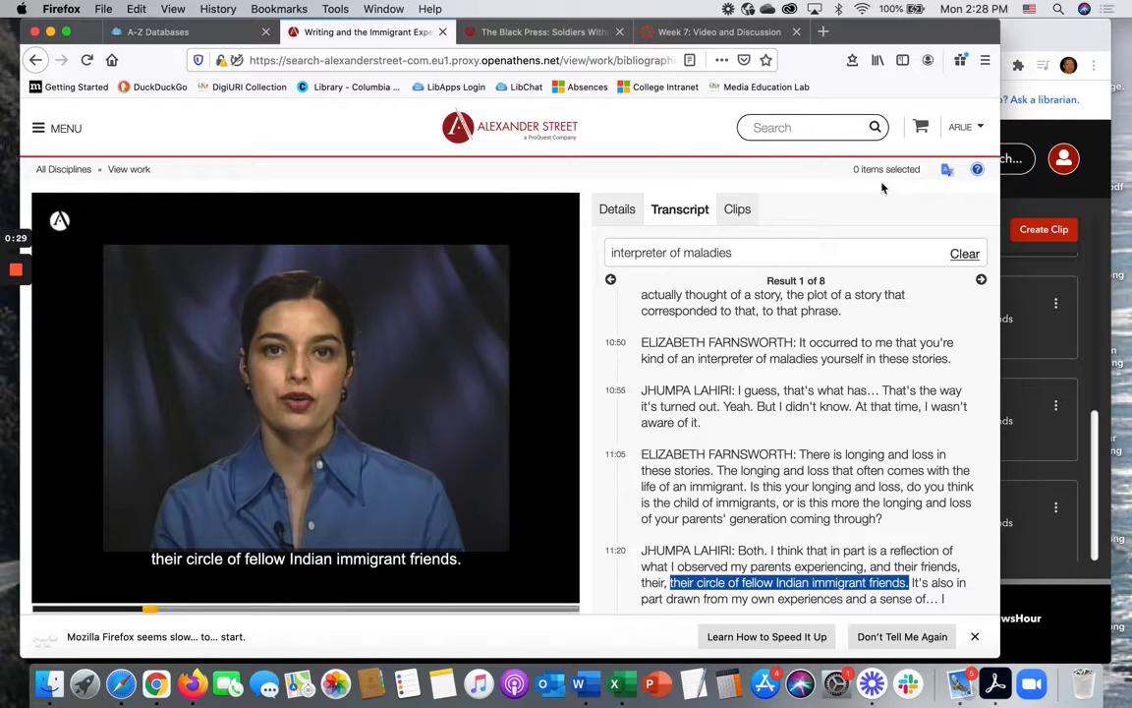
{"action": "mouse_move", "coordinate": [973, 130]}
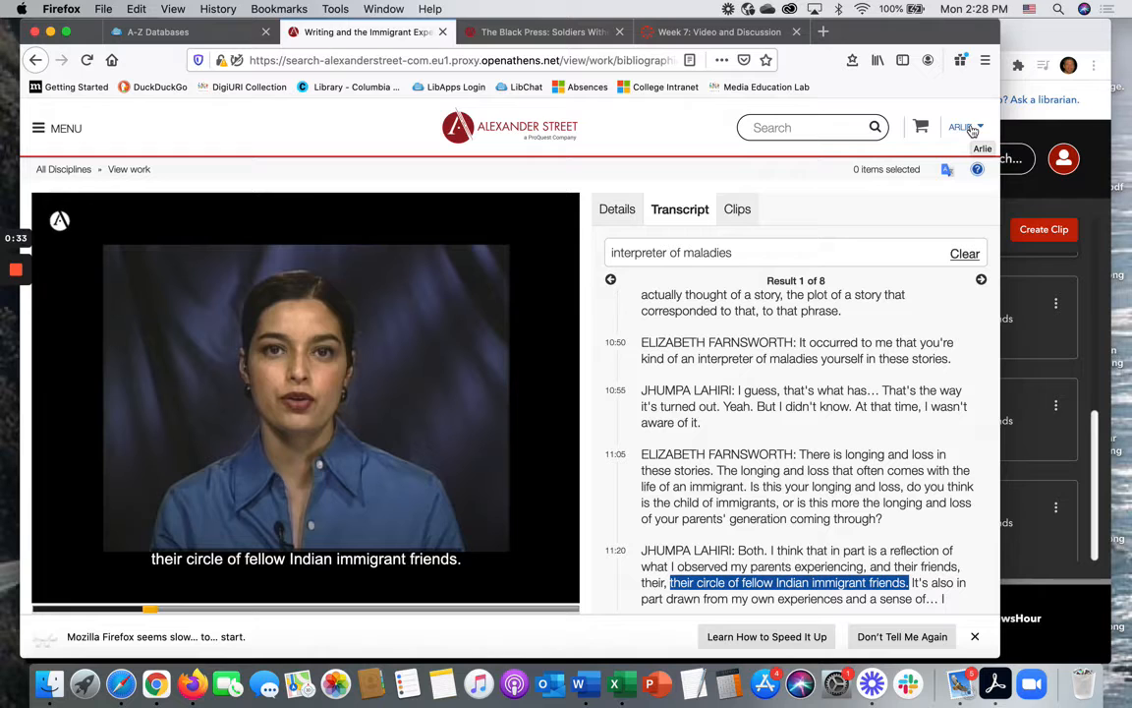
{"action": "mouse_move", "coordinate": [539, 424]}
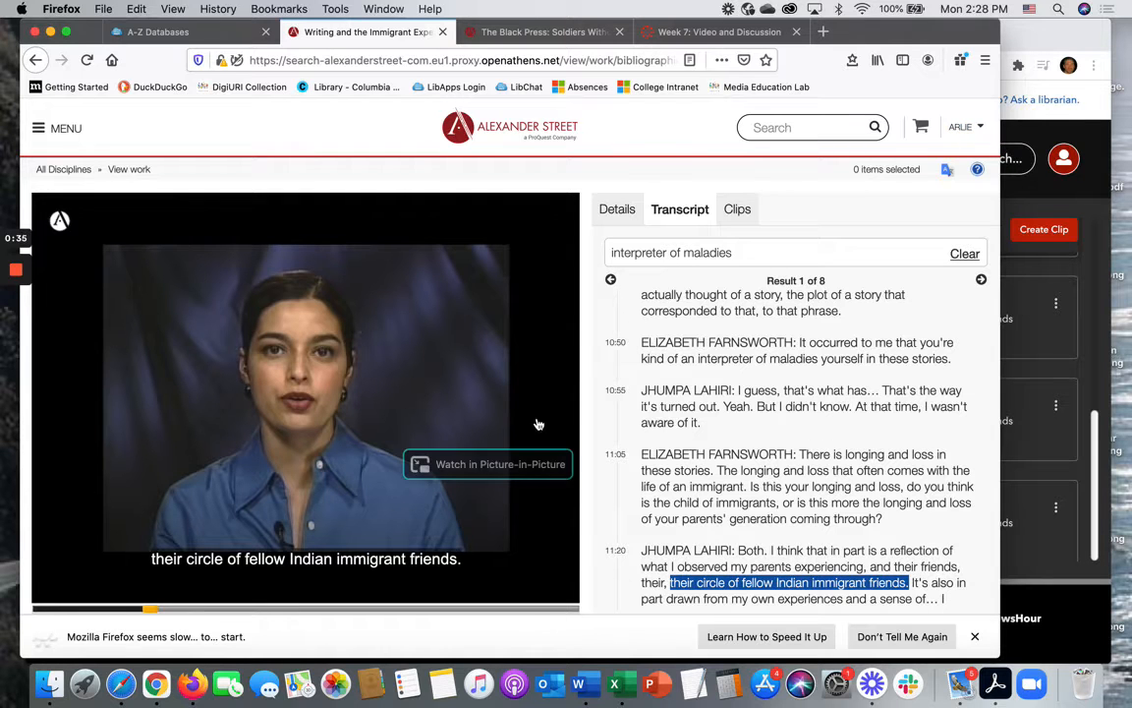
{"action": "scroll", "scroll_direction": "down", "scroll_amount": 3}
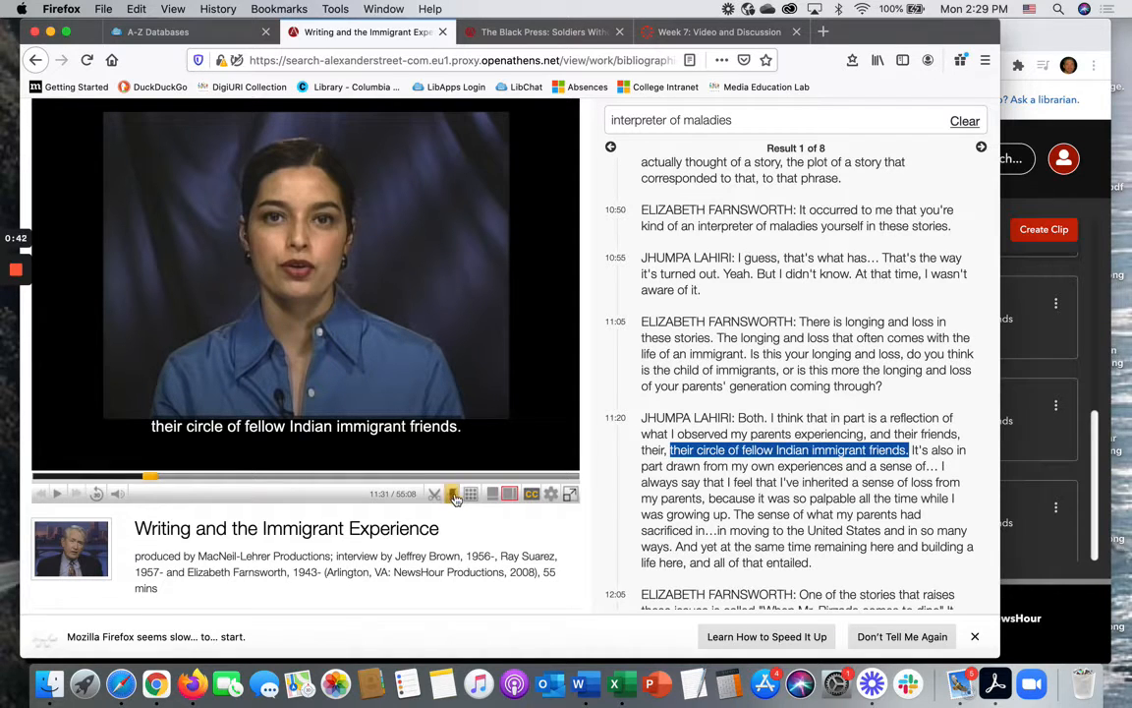
{"action": "mouse_move", "coordinate": [452, 494]}
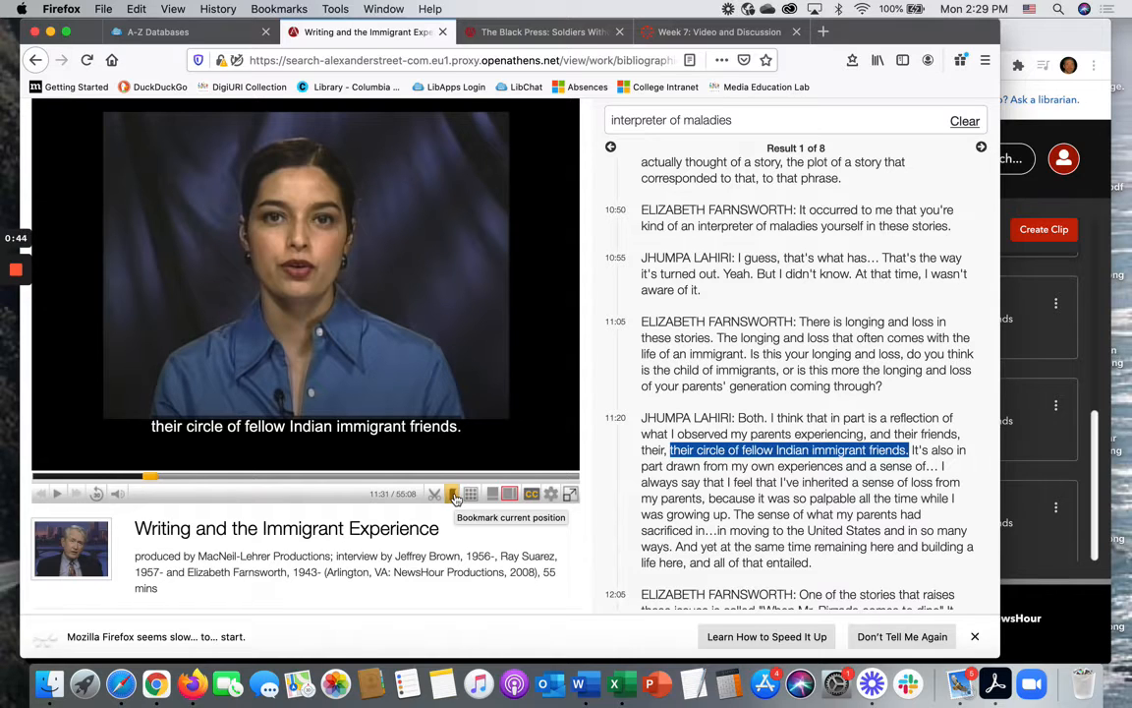
{"action": "mouse_move", "coordinate": [154, 480]}
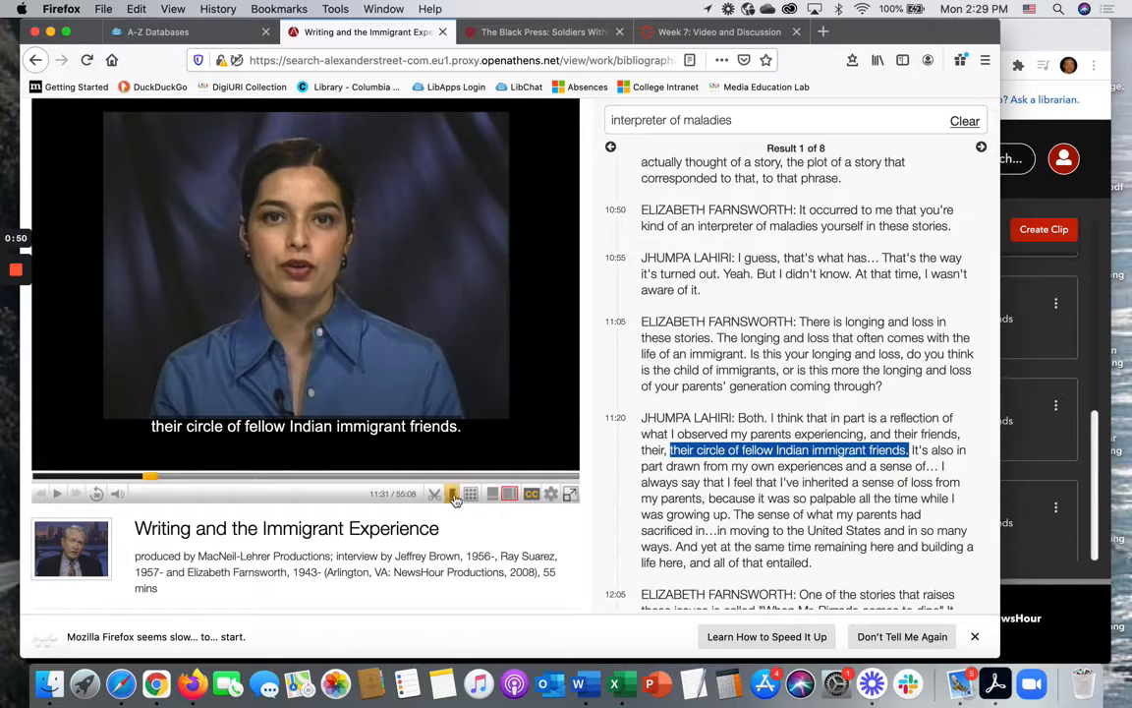
{"action": "left_click", "coordinate": [452, 493]}
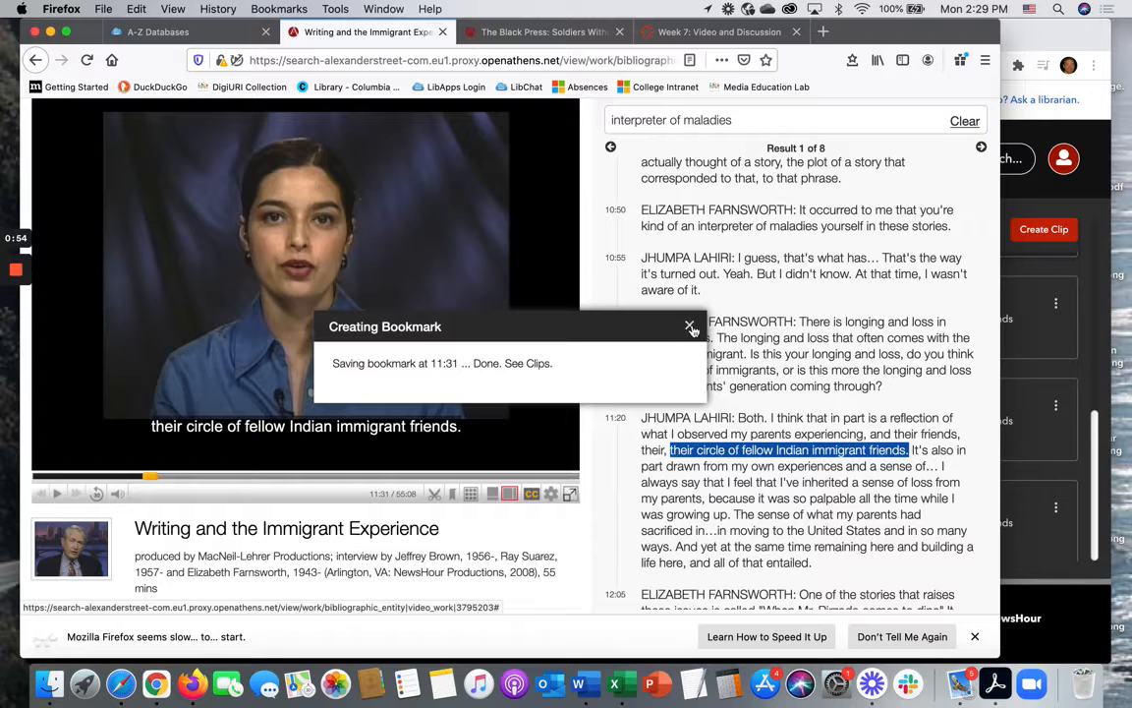
{"action": "left_click", "coordinate": [692, 326]}
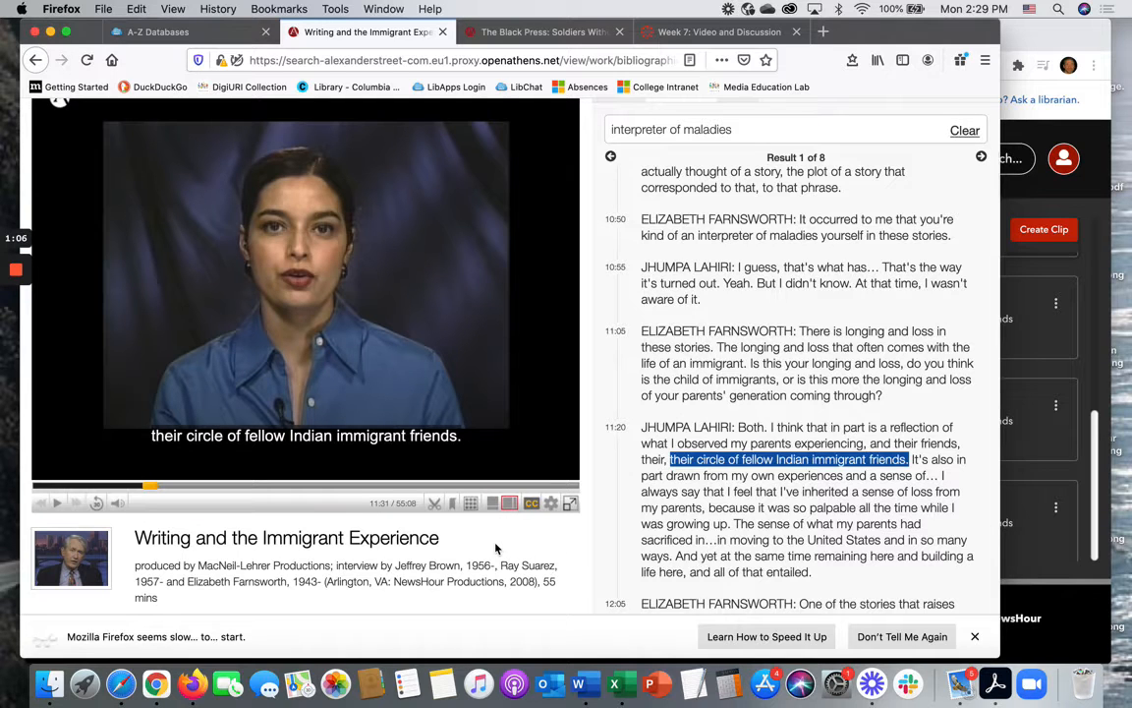
{"action": "mouse_move", "coordinate": [378, 488]}
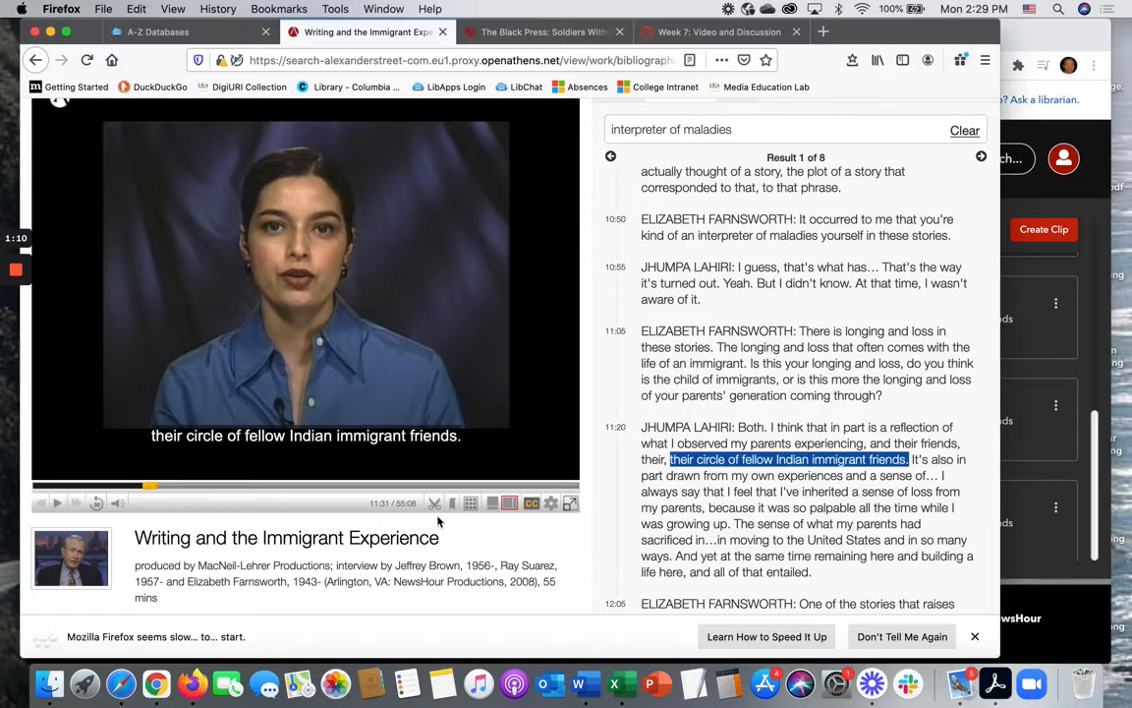
{"action": "mouse_move", "coordinate": [432, 503]}
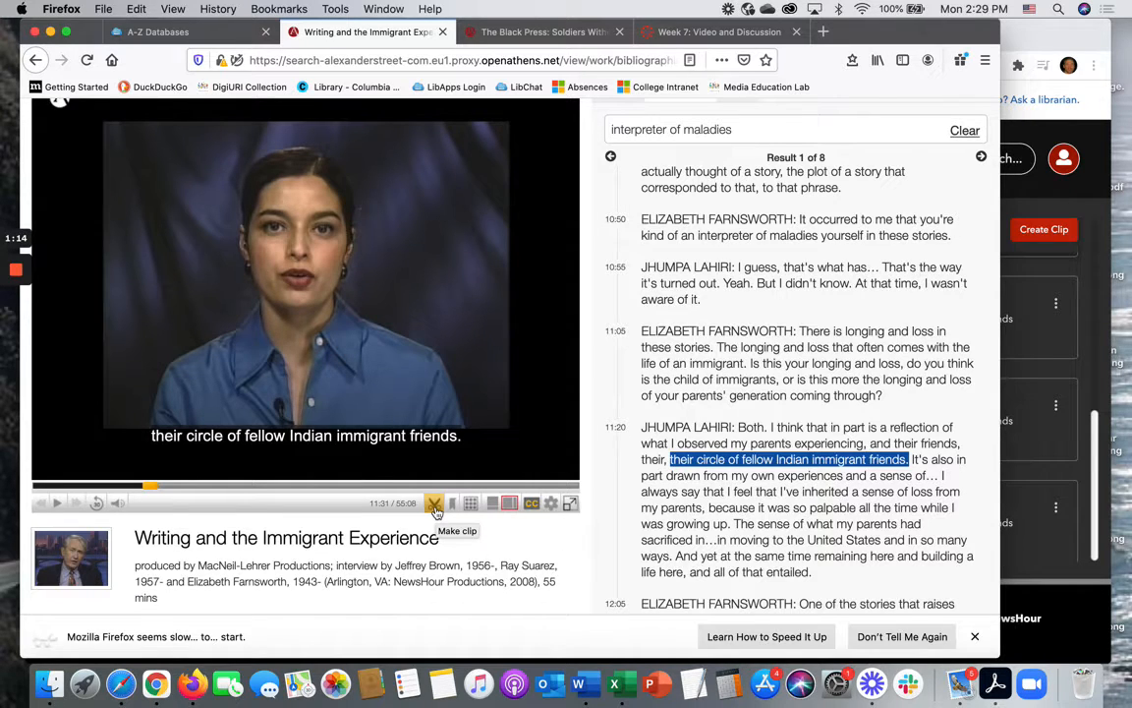
Make a clip spanning 00:11:13 to 00:28:57 and move to its title field.
{"action": "left_click", "coordinate": [432, 503]}
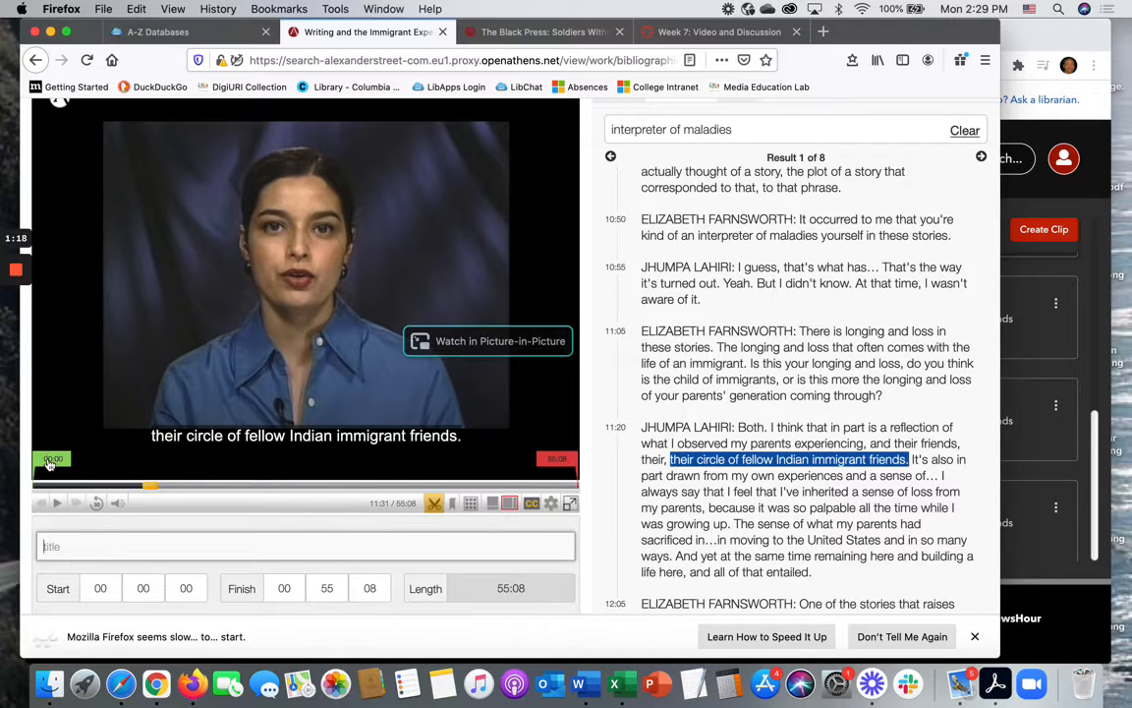
{"action": "left_click_drag", "start_coordinate": [49, 460], "coordinate": [161, 460]}
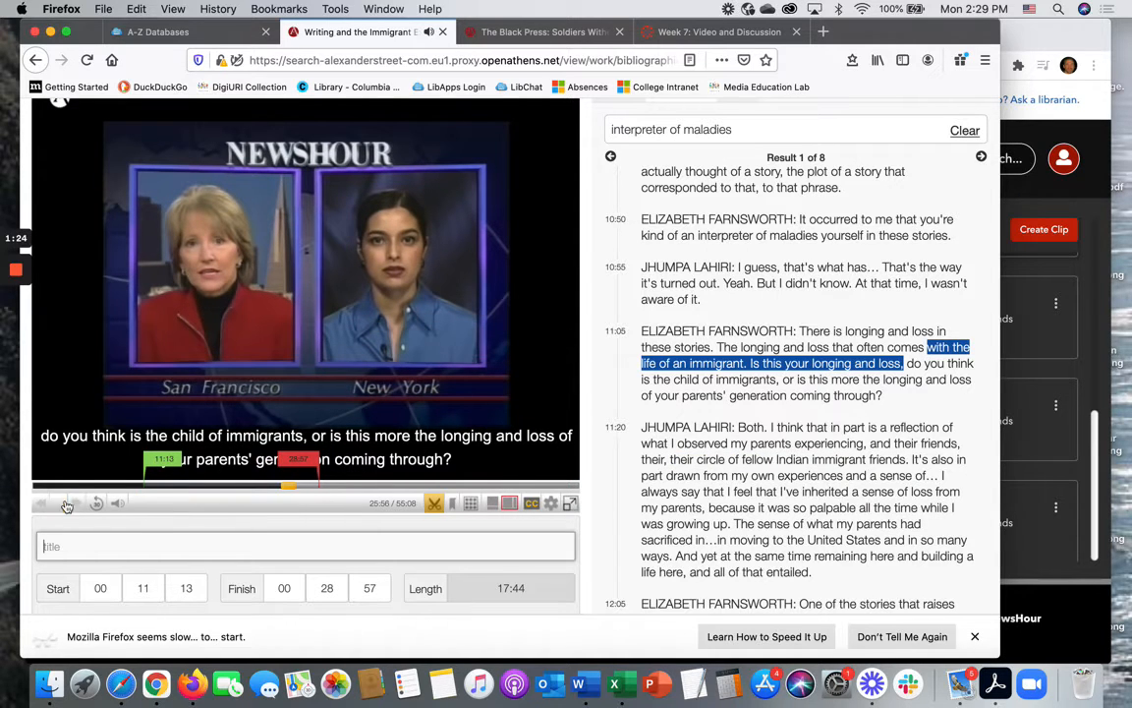
{"action": "left_click", "coordinate": [57, 504]}
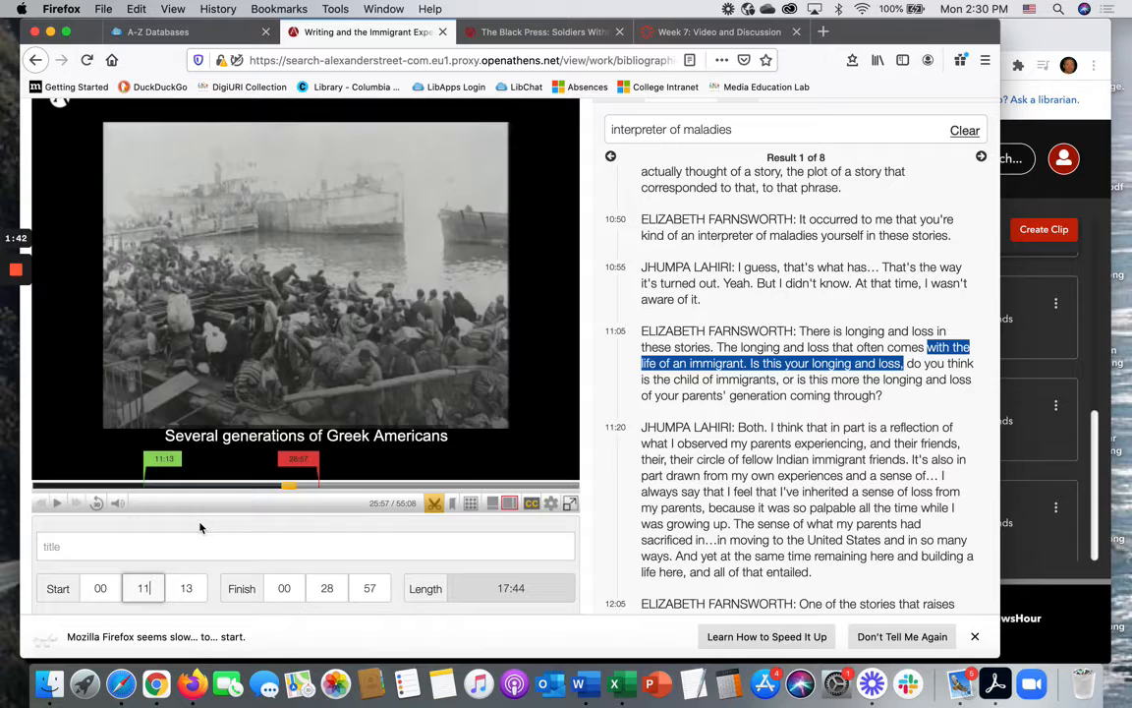
{"action": "left_click", "coordinate": [87, 546]}
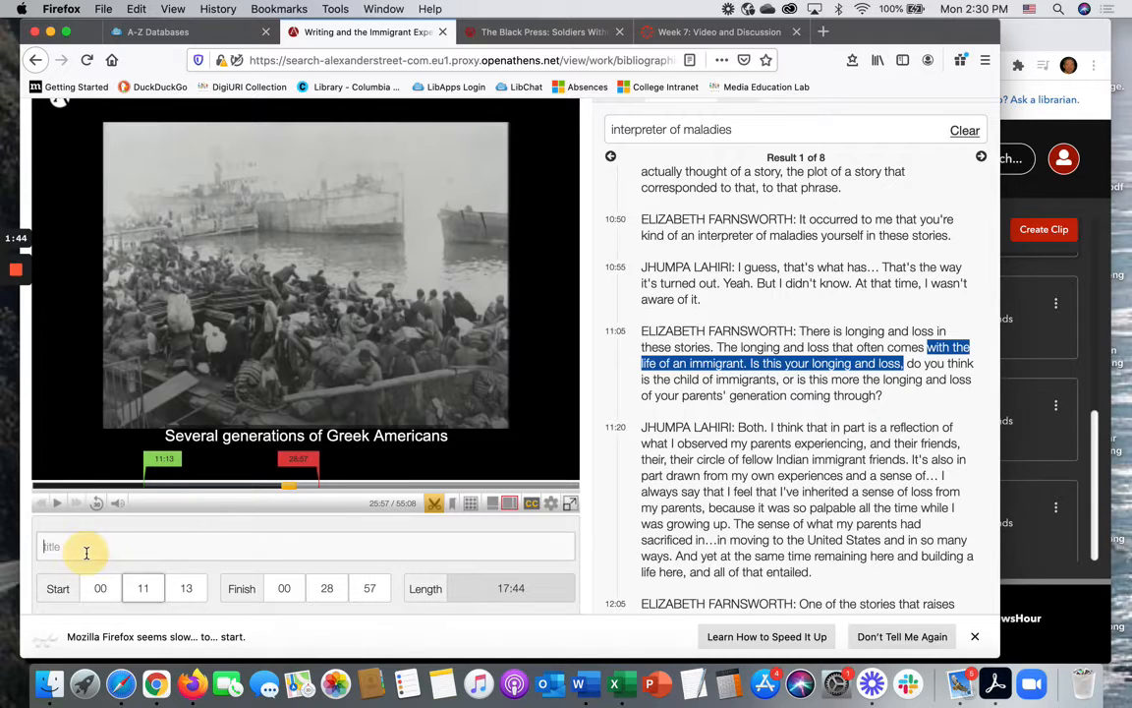
Name the clip 'Interpreter of Maladies' and set visibility to Everyone at my institution.
{"action": "left_click", "coordinate": [86, 546]}
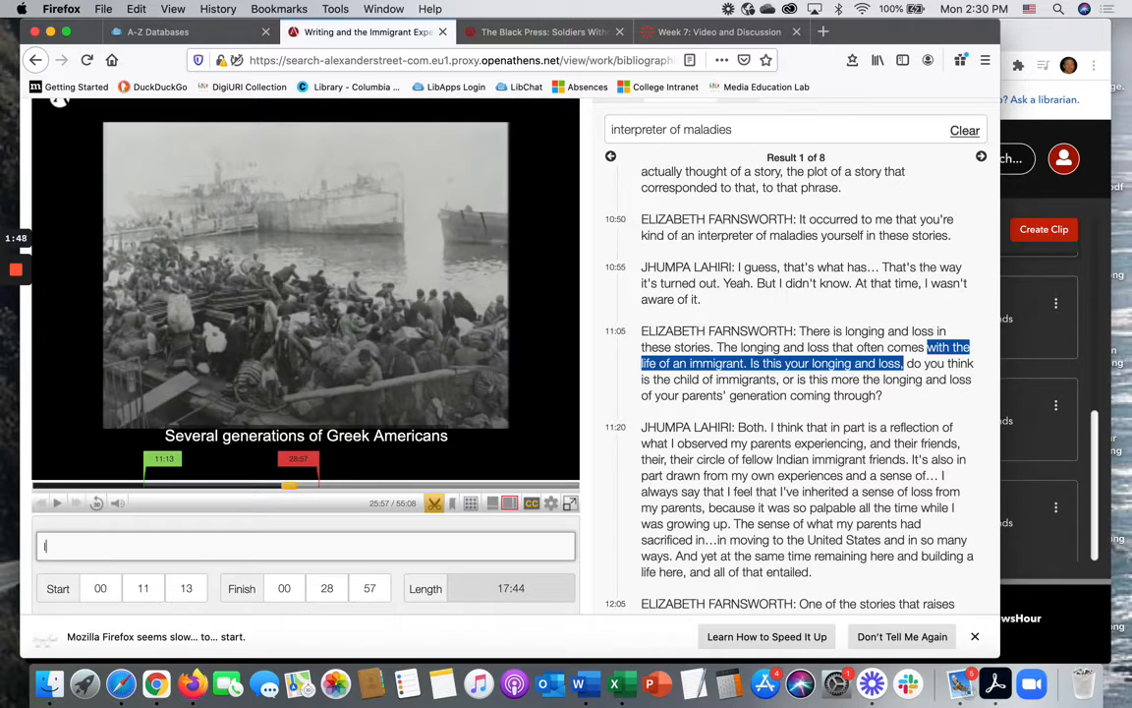
{"action": "type", "text": "Interpreter of Maladies"}
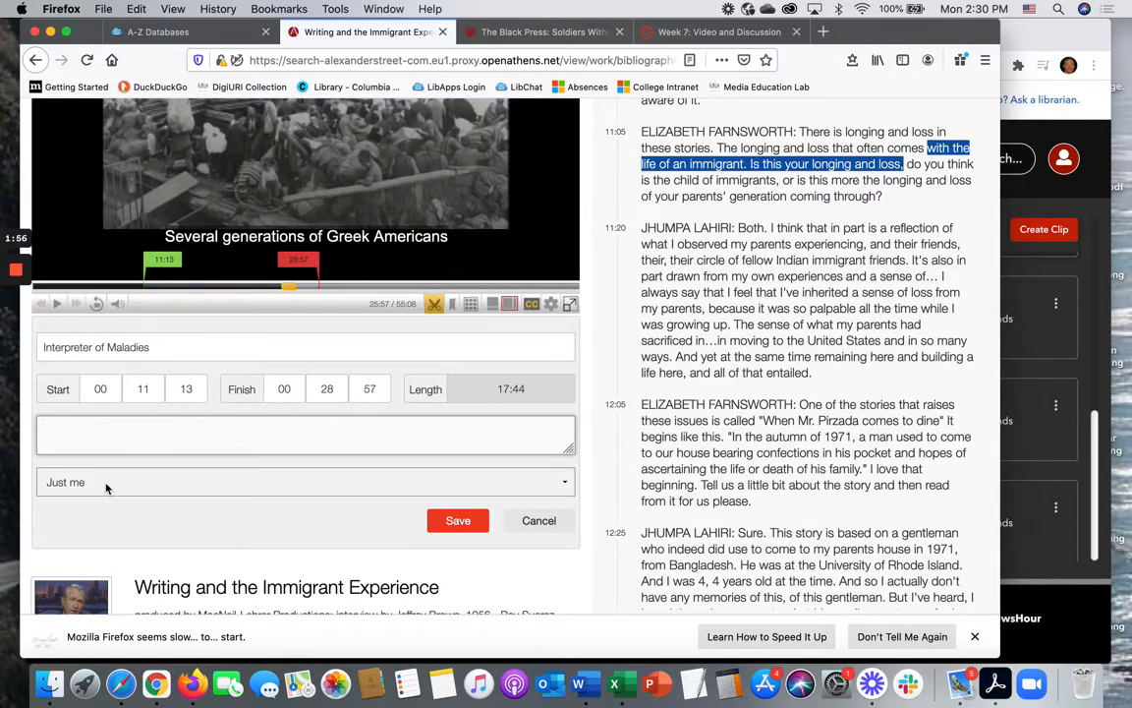
{"action": "mouse_move", "coordinate": [106, 487]}
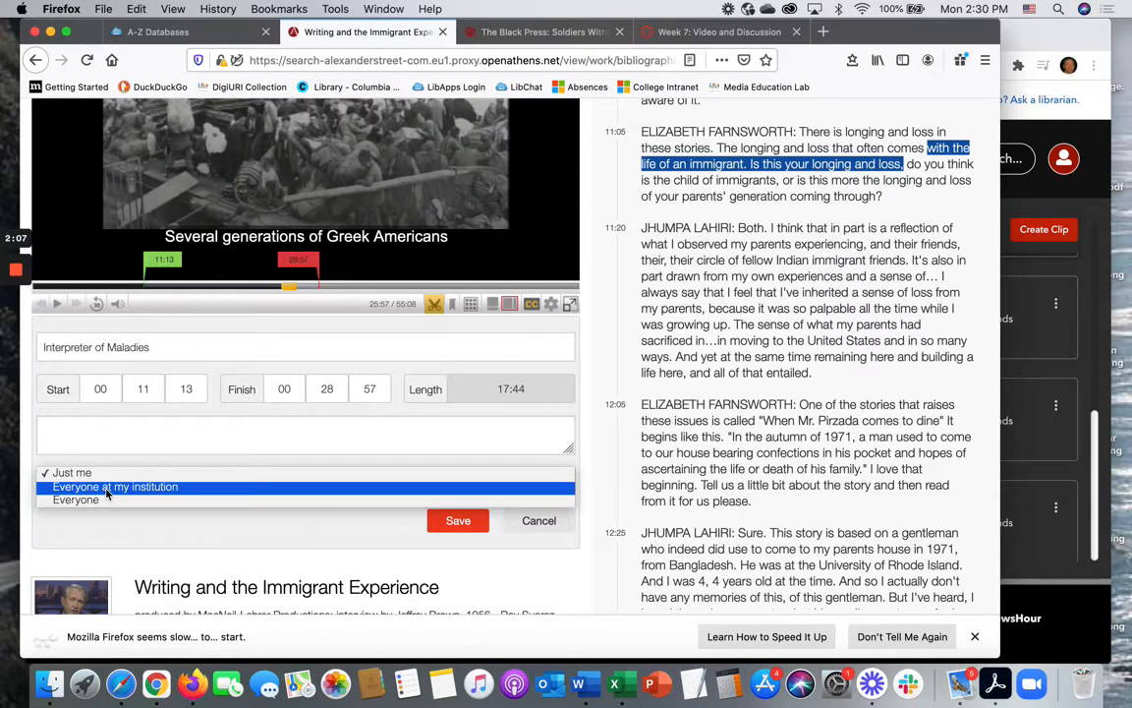
{"action": "left_click", "coordinate": [114, 487]}
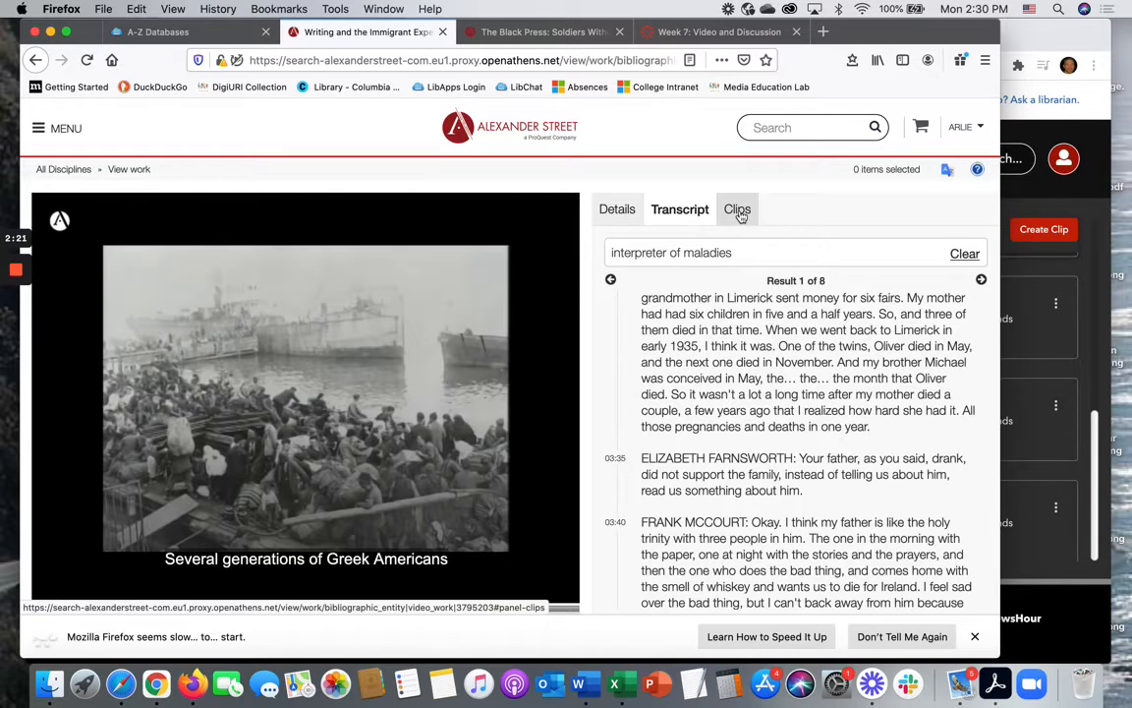
View this video's saved clips list, then switch to The Black Press video page.
{"action": "left_click", "coordinate": [735, 208]}
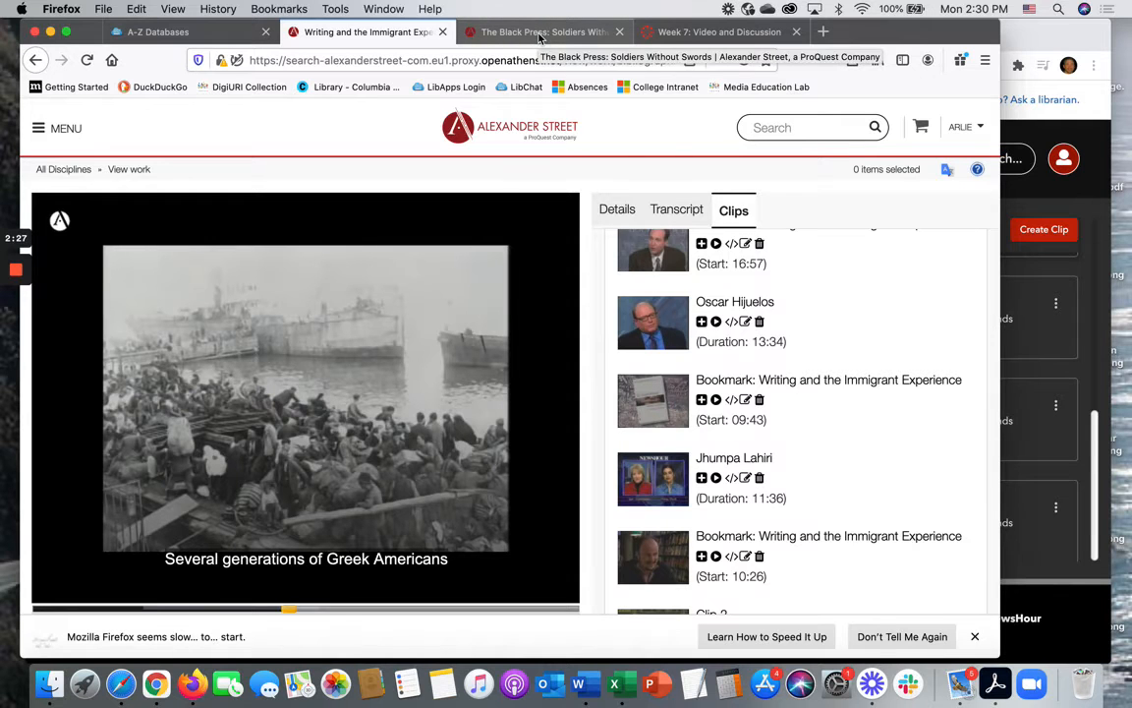
{"action": "left_click", "coordinate": [543, 31]}
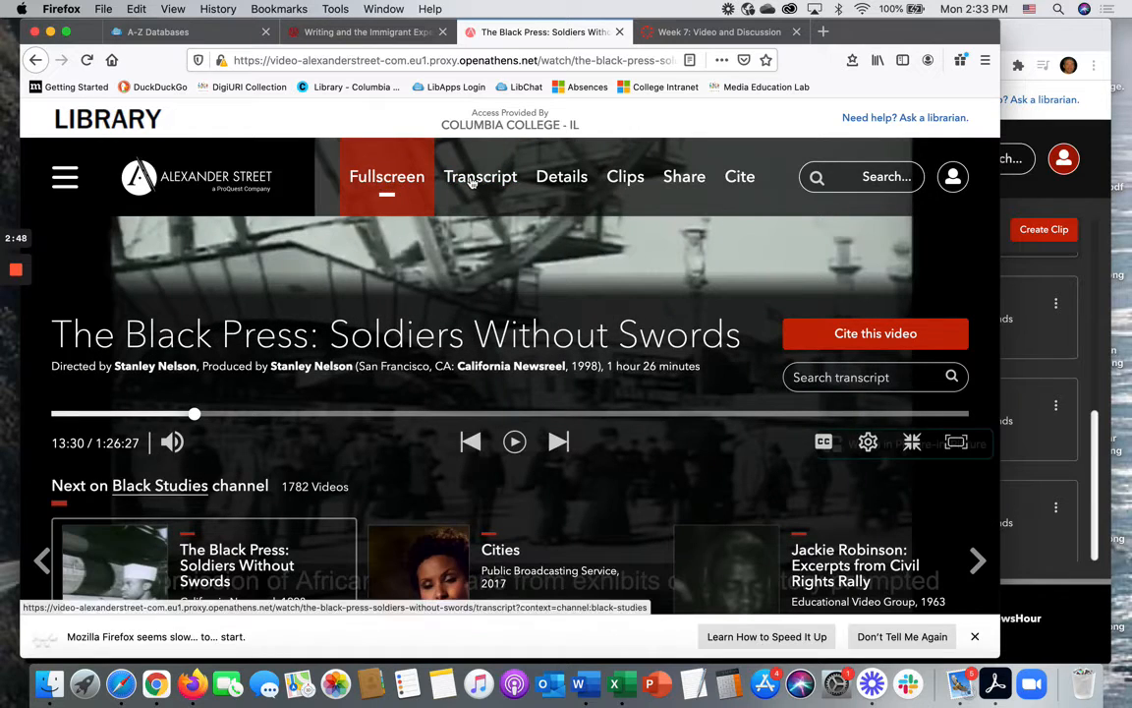
Pause The Black Press at 13:30 and show its Clips panel, which lists no clips.
{"action": "left_click", "coordinate": [625, 176]}
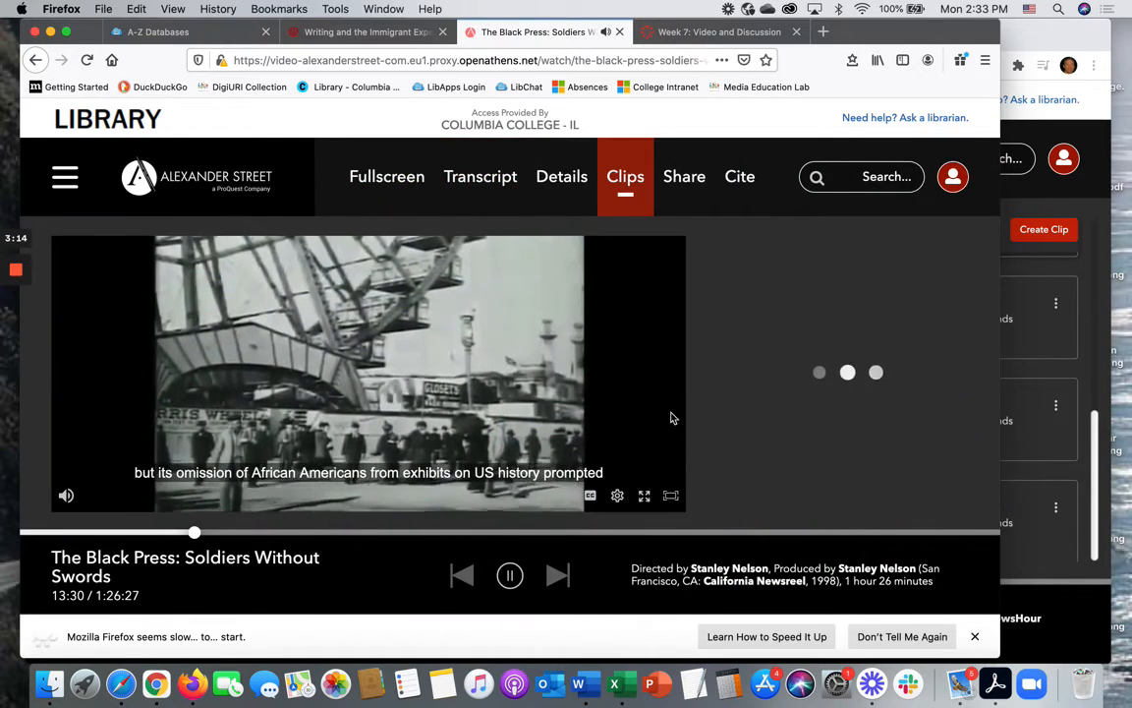
{"action": "left_click", "coordinate": [509, 574]}
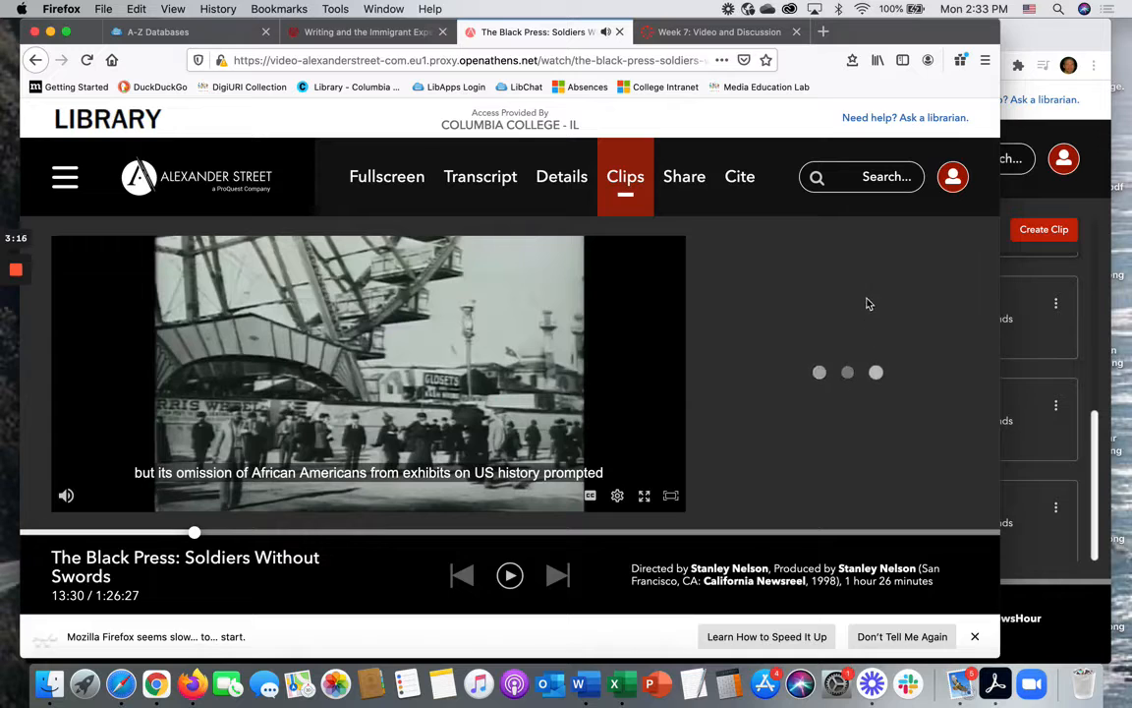
{"action": "left_click", "coordinate": [625, 177]}
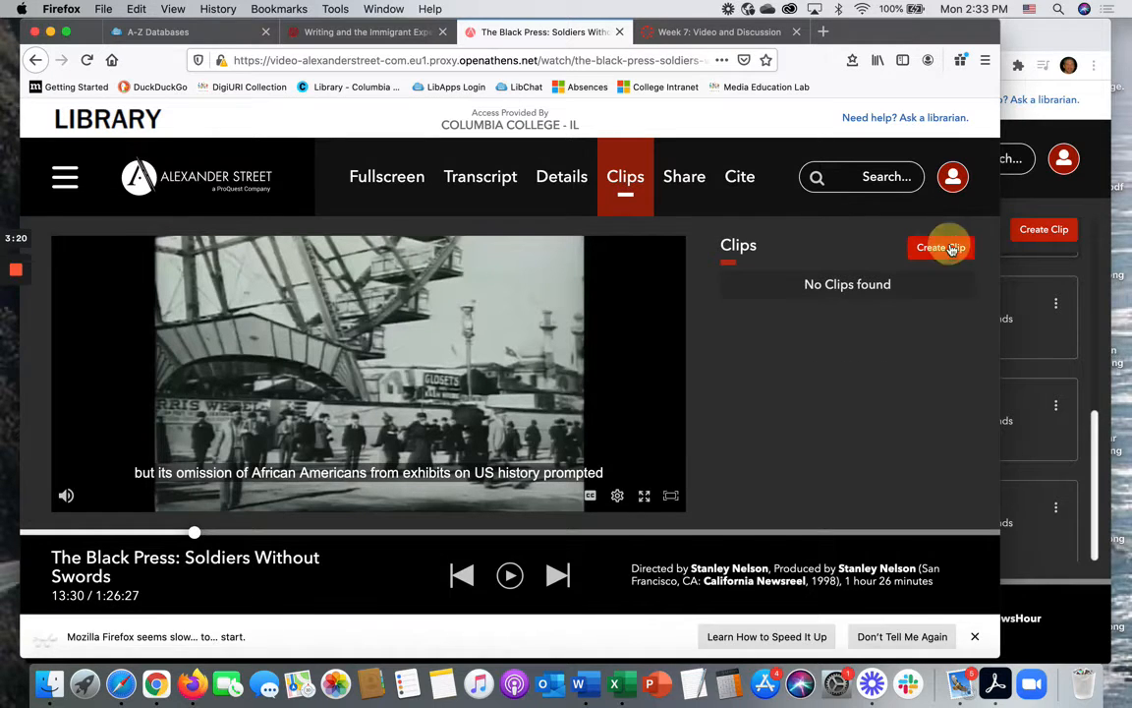
Create a new clip titled 'Clip 3' running from 16:28 to 38:44.
{"action": "left_click", "coordinate": [940, 248]}
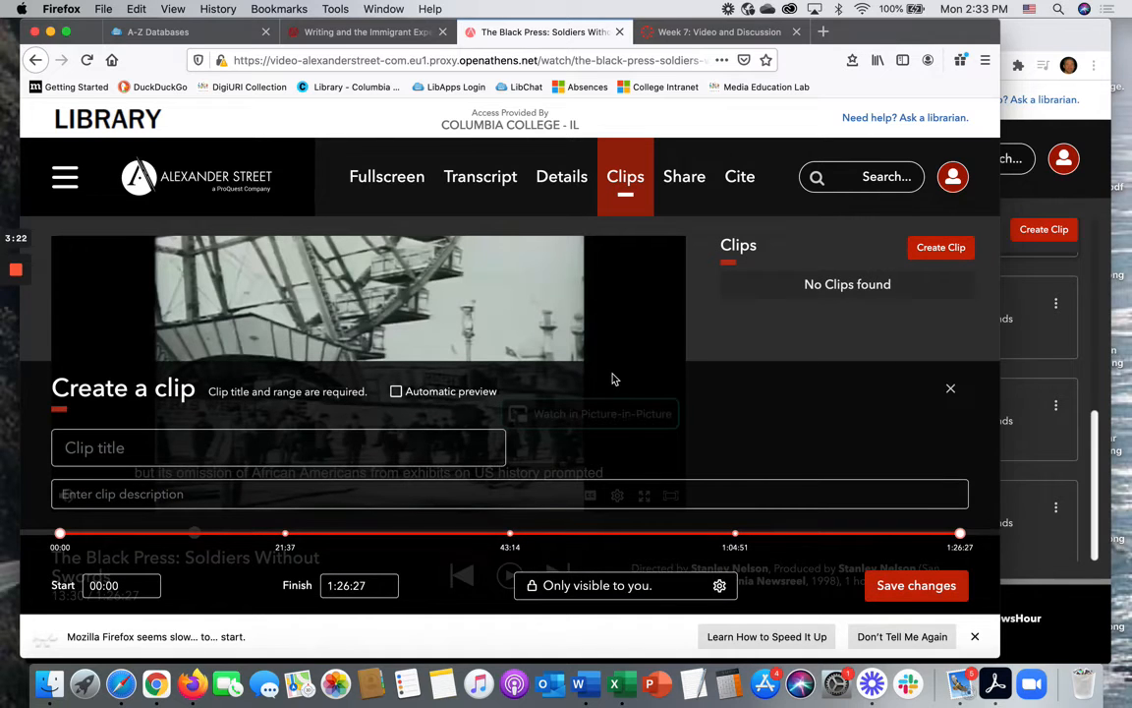
{"action": "type", "text": "Cl"}
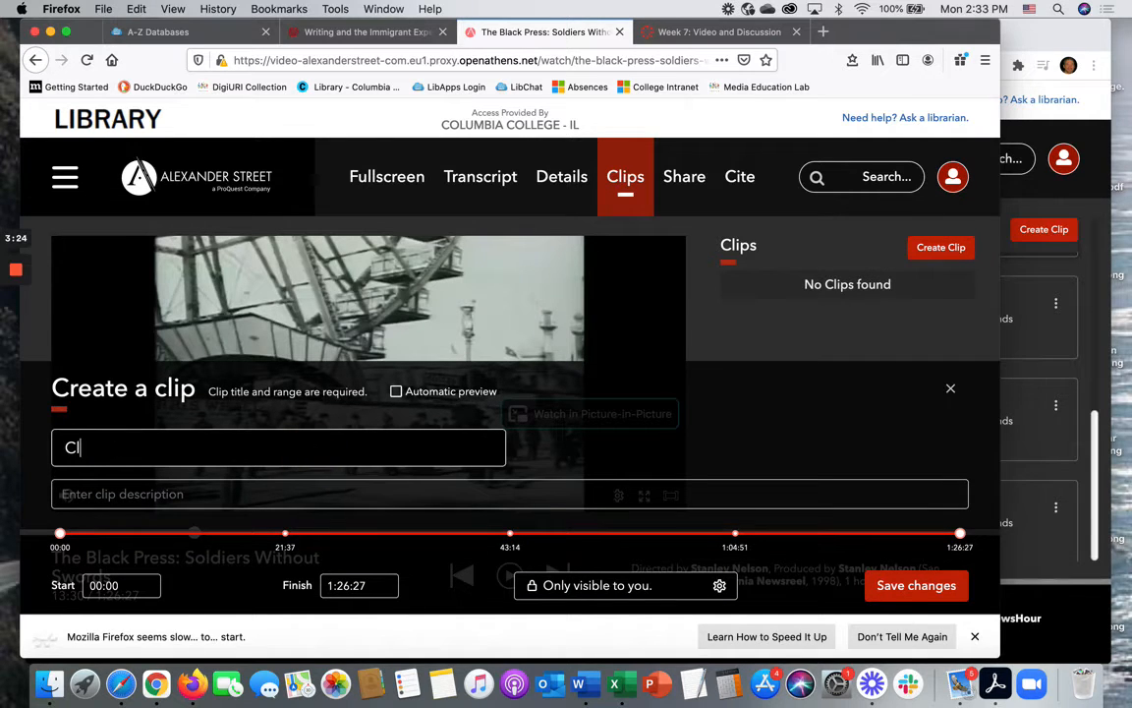
{"action": "type", "text": "Clip 3"}
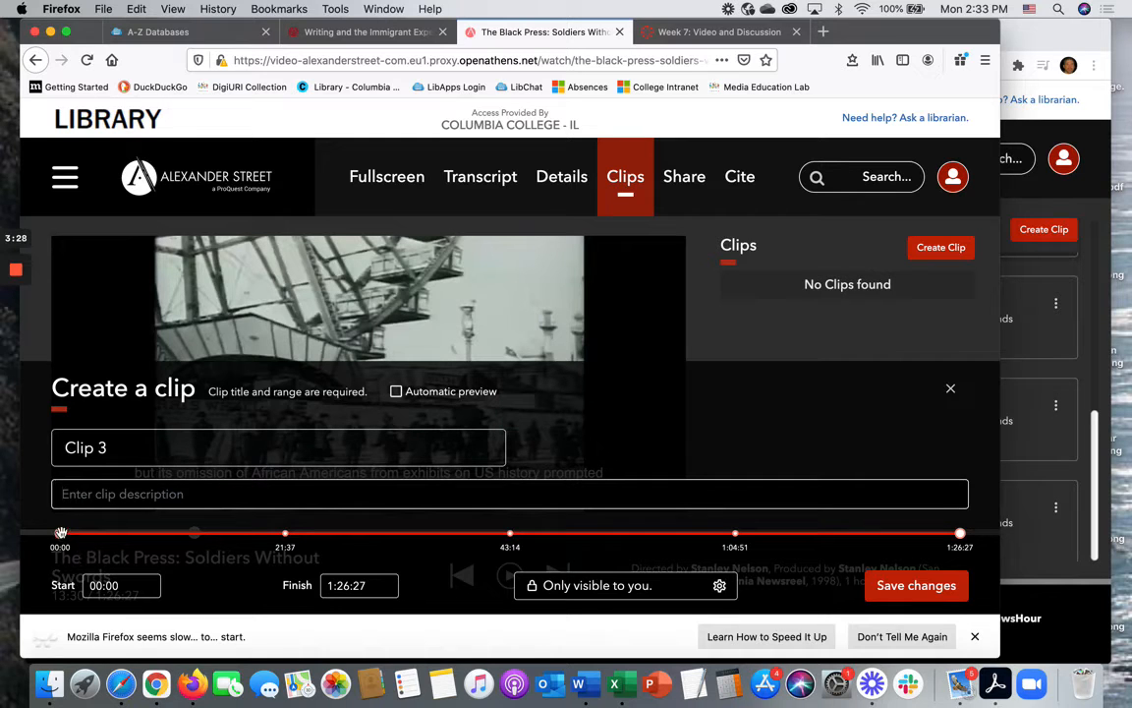
{"action": "left_click_drag", "start_coordinate": [61, 533], "coordinate": [232, 532]}
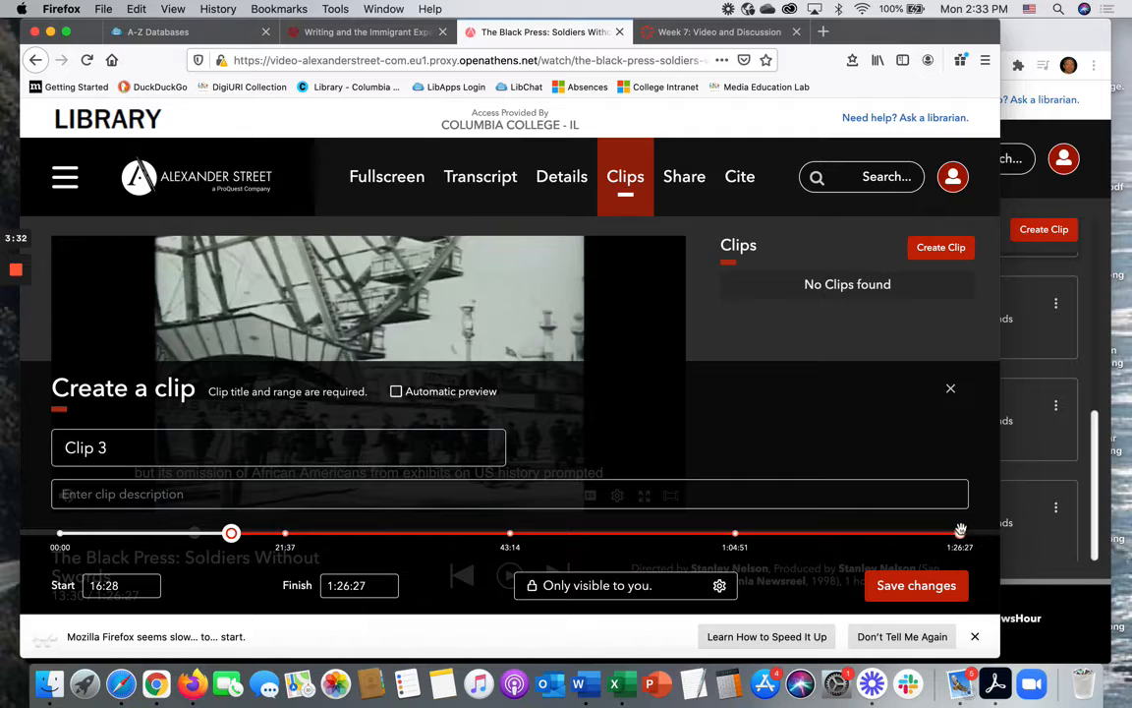
{"action": "left_click_drag", "start_coordinate": [959, 531], "coordinate": [462, 531]}
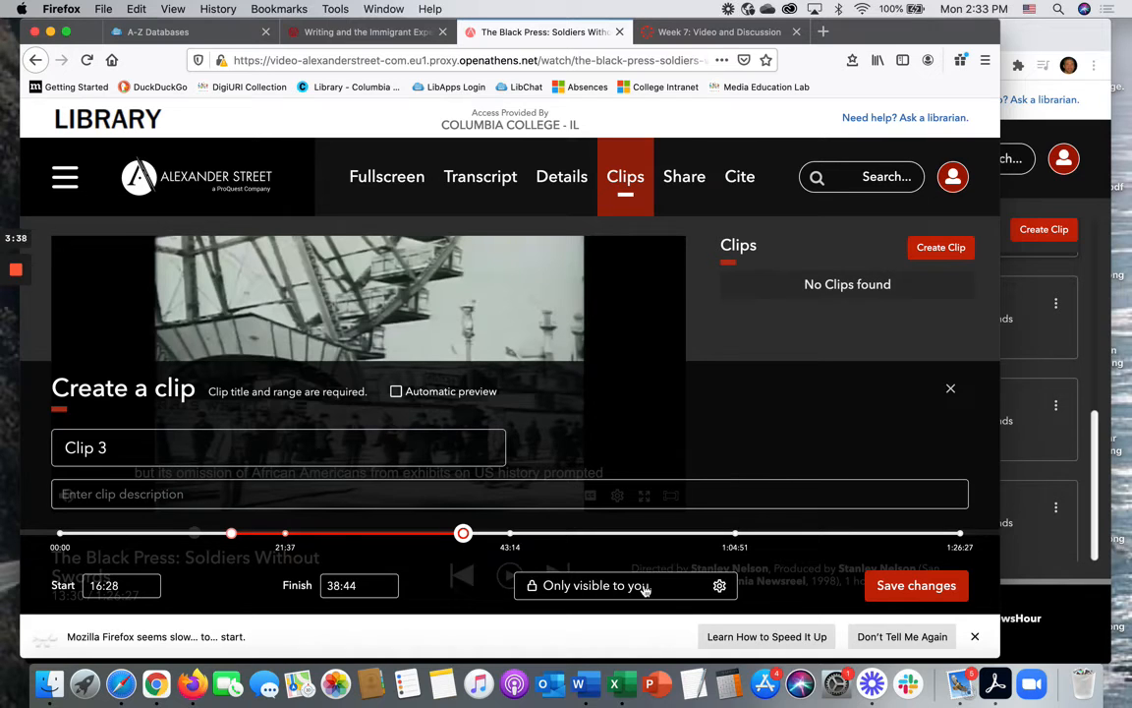
Set Clip 3's visibility to Institutional and save the changes.
{"action": "left_click", "coordinate": [625, 586]}
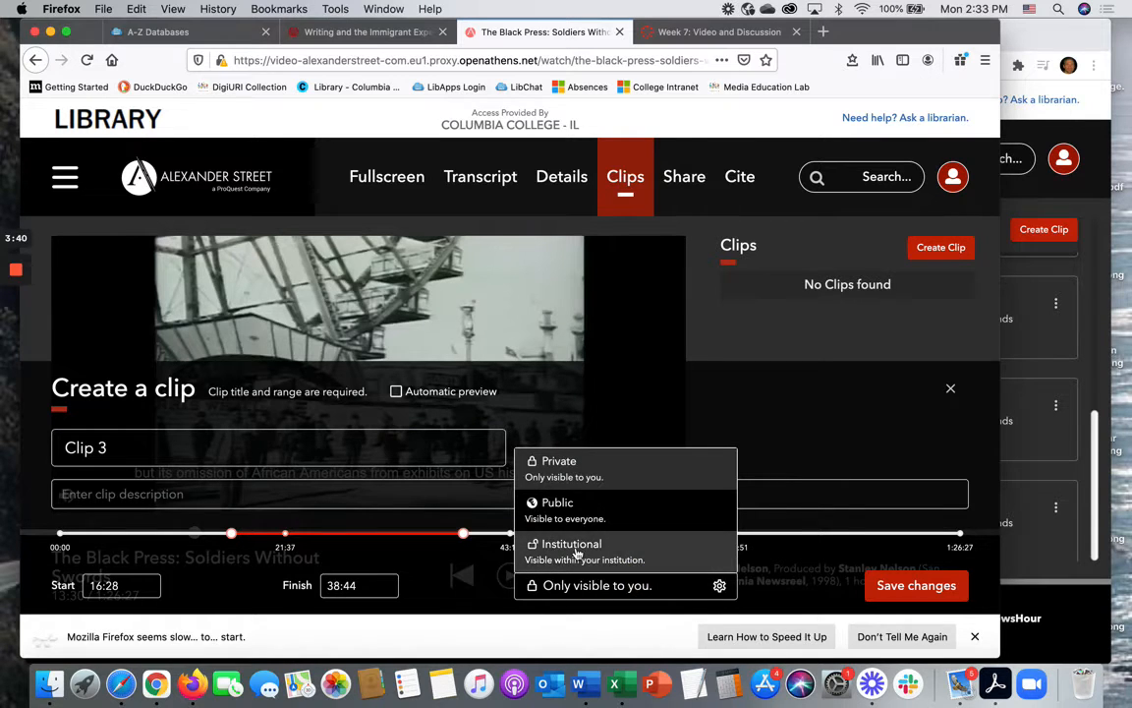
{"action": "left_click", "coordinate": [570, 542]}
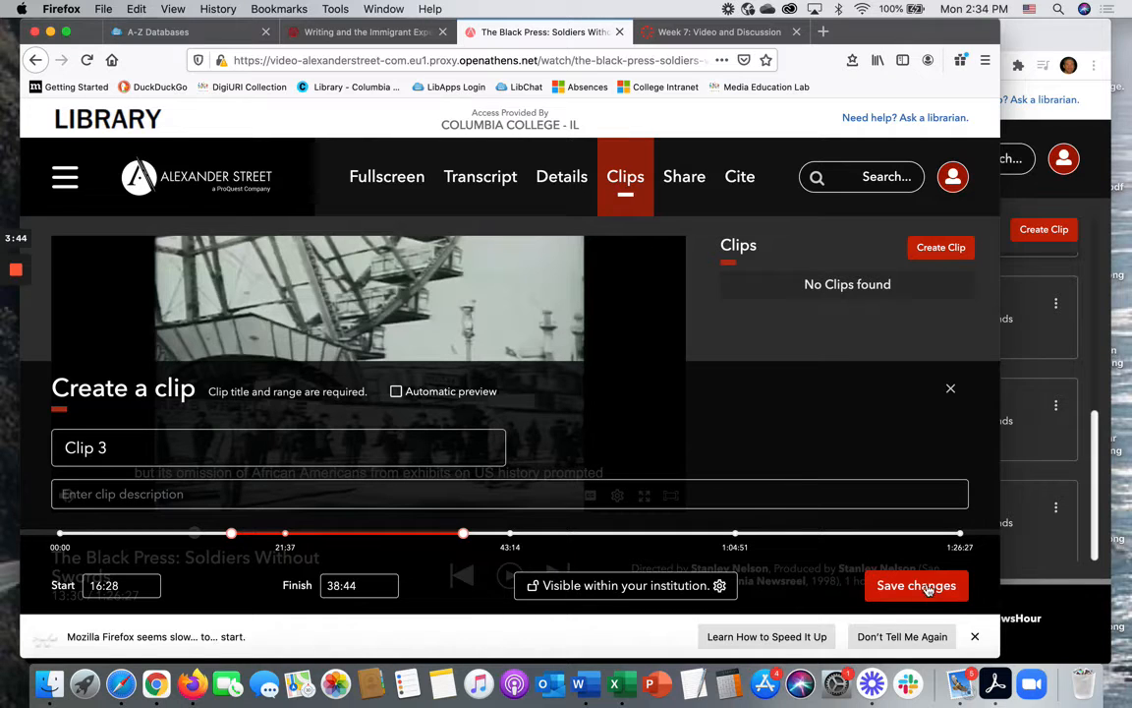
{"action": "left_click", "coordinate": [916, 586]}
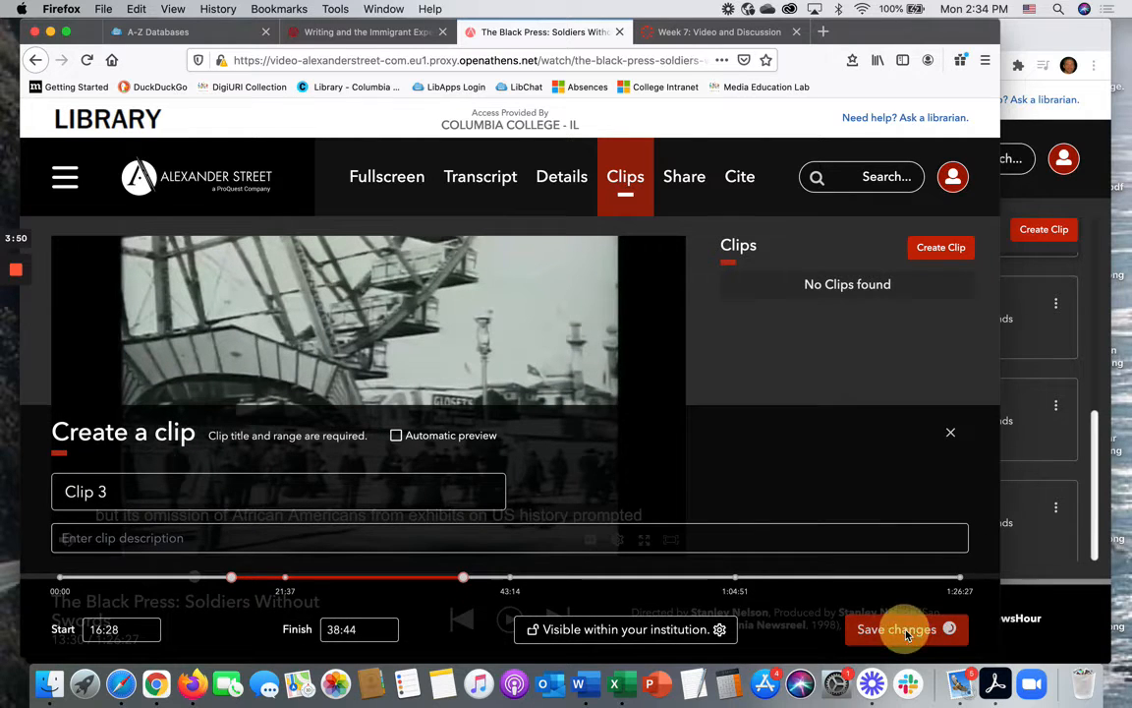
{"action": "left_click", "coordinate": [896, 629]}
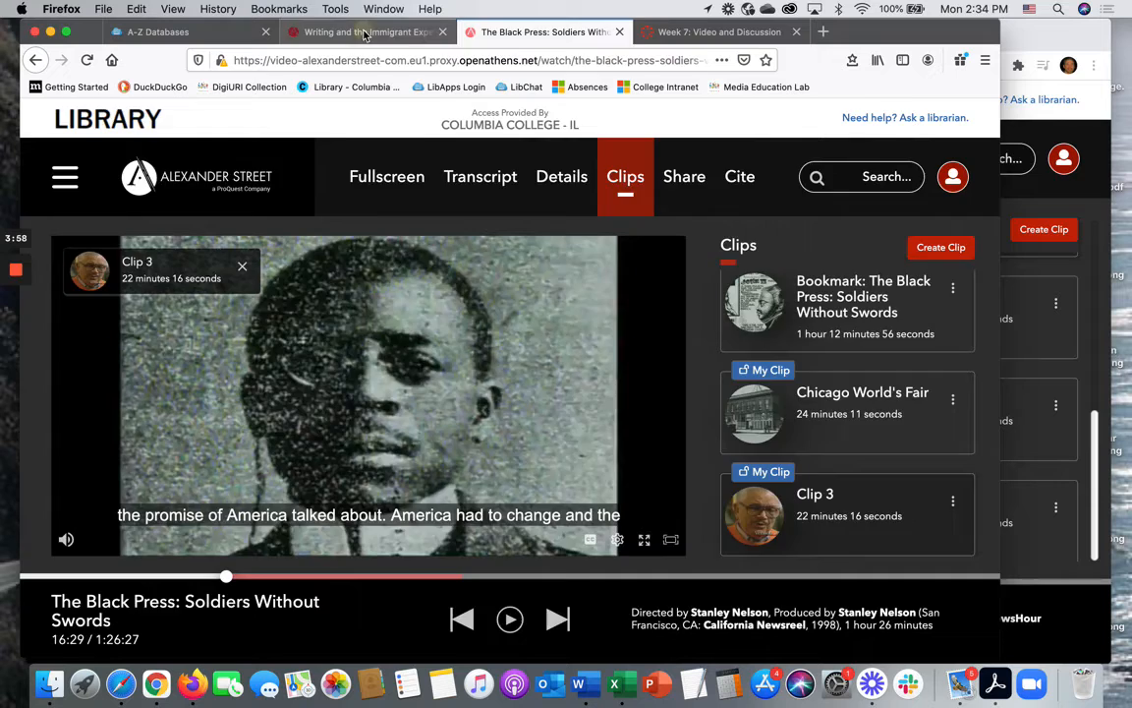
View Clip 1's embed code on Writing and the Immigrant Experience, then return to The Black Press.
{"action": "left_click", "coordinate": [370, 32]}
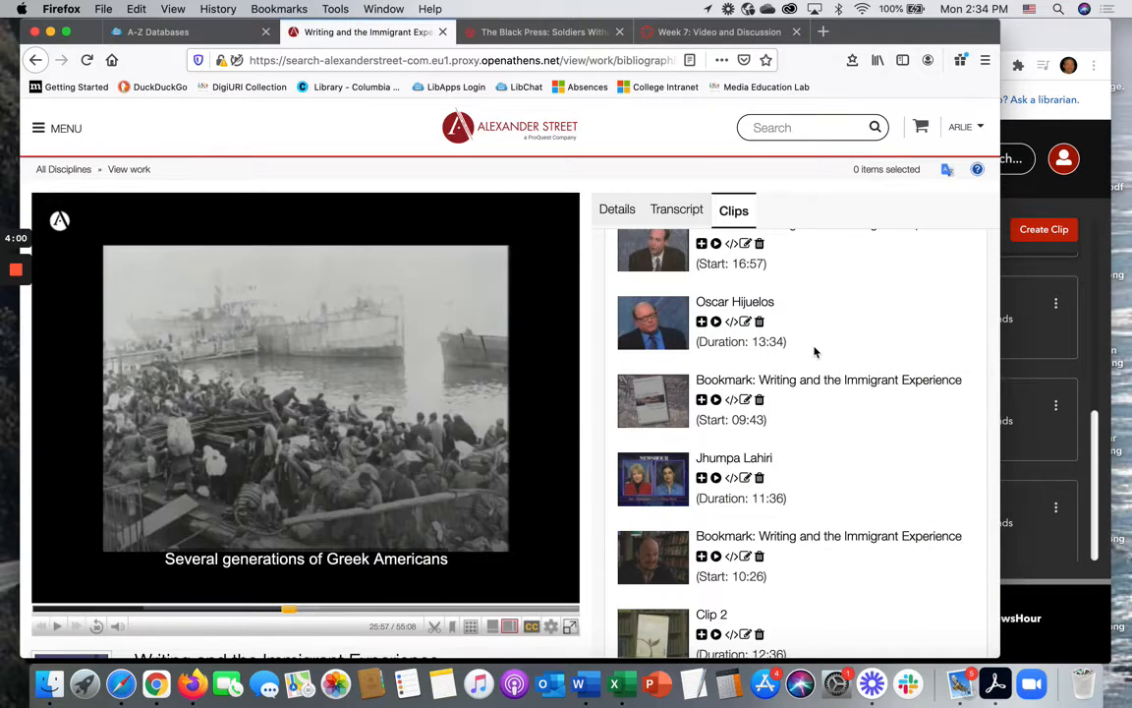
{"action": "scroll", "scroll_direction": "down", "scroll_amount": 3}
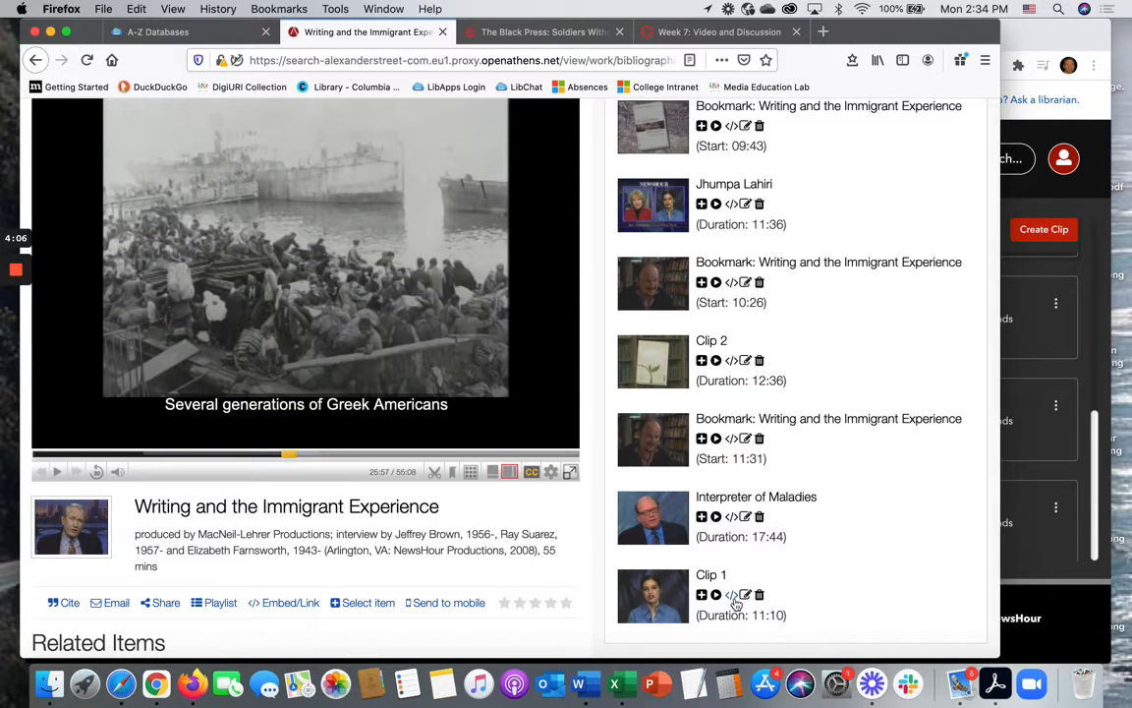
{"action": "mouse_move", "coordinate": [735, 593]}
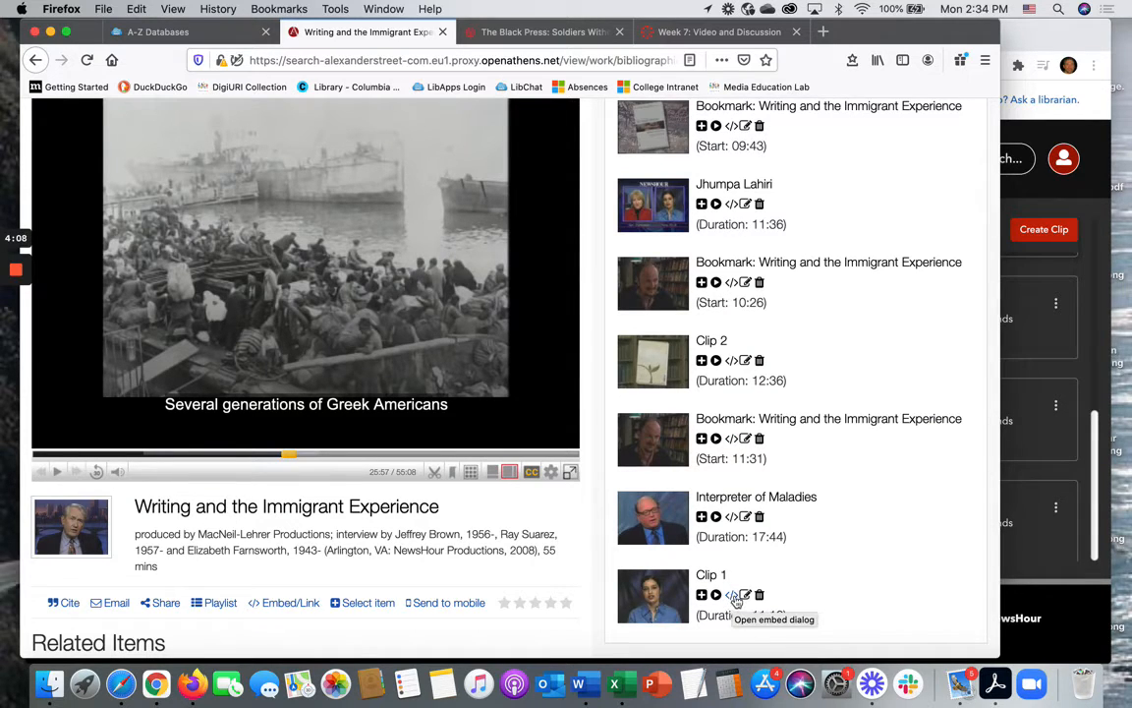
{"action": "left_click", "coordinate": [732, 594]}
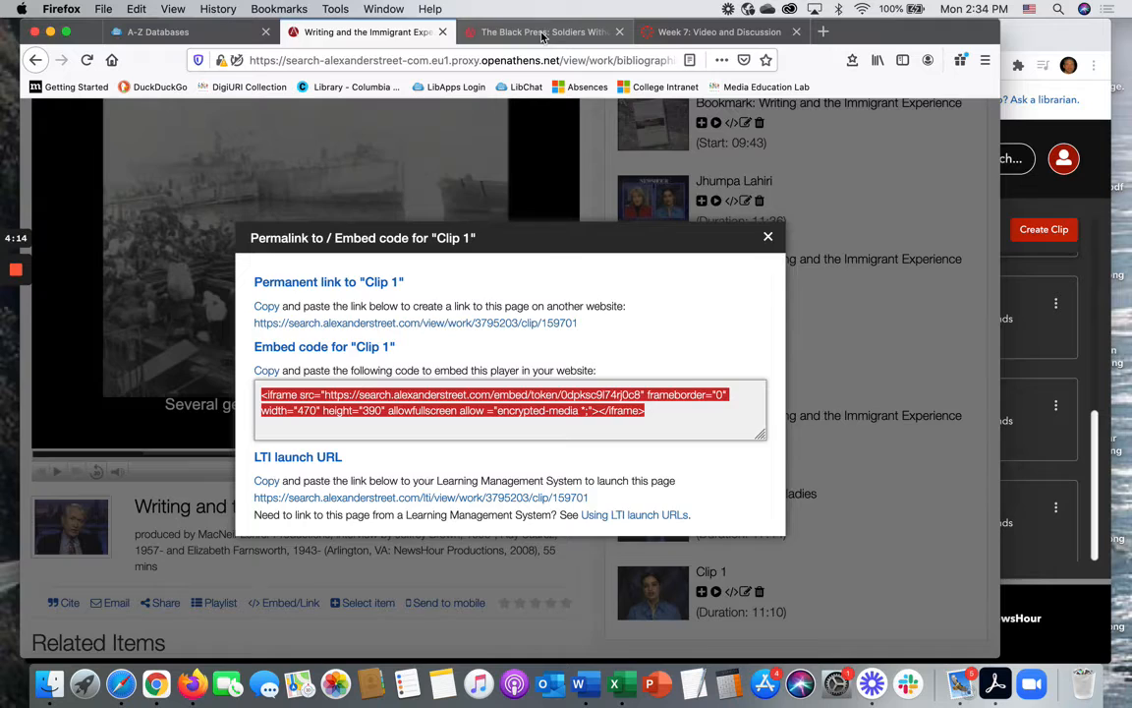
{"action": "left_click", "coordinate": [543, 31]}
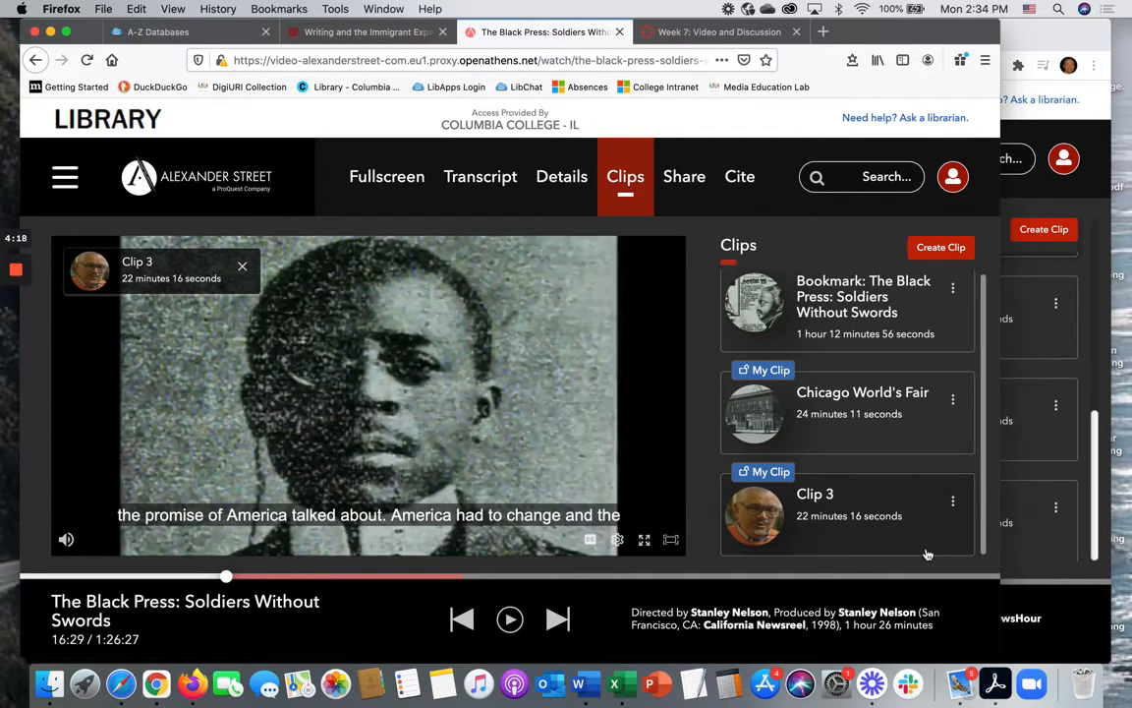
{"action": "mouse_move", "coordinate": [951, 399]}
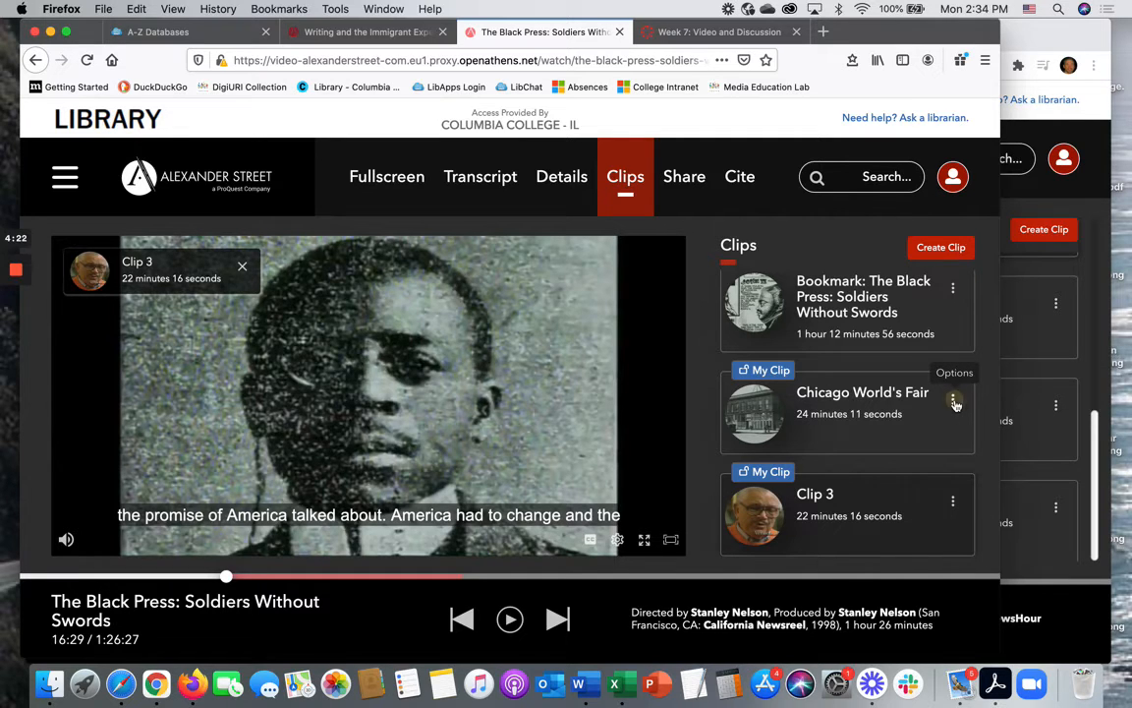
Share the Chicago World's Fair clip to get its embed code, then go to the Canvas Week 7 assignment.
{"action": "left_click", "coordinate": [951, 405]}
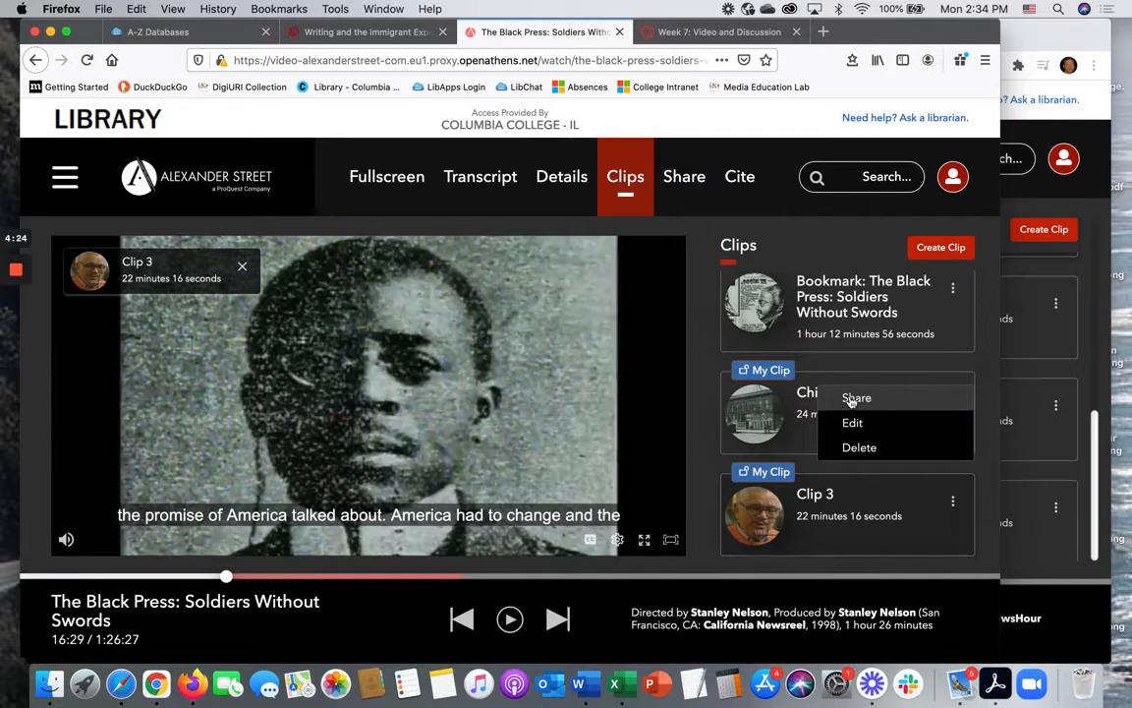
{"action": "left_click", "coordinate": [857, 397]}
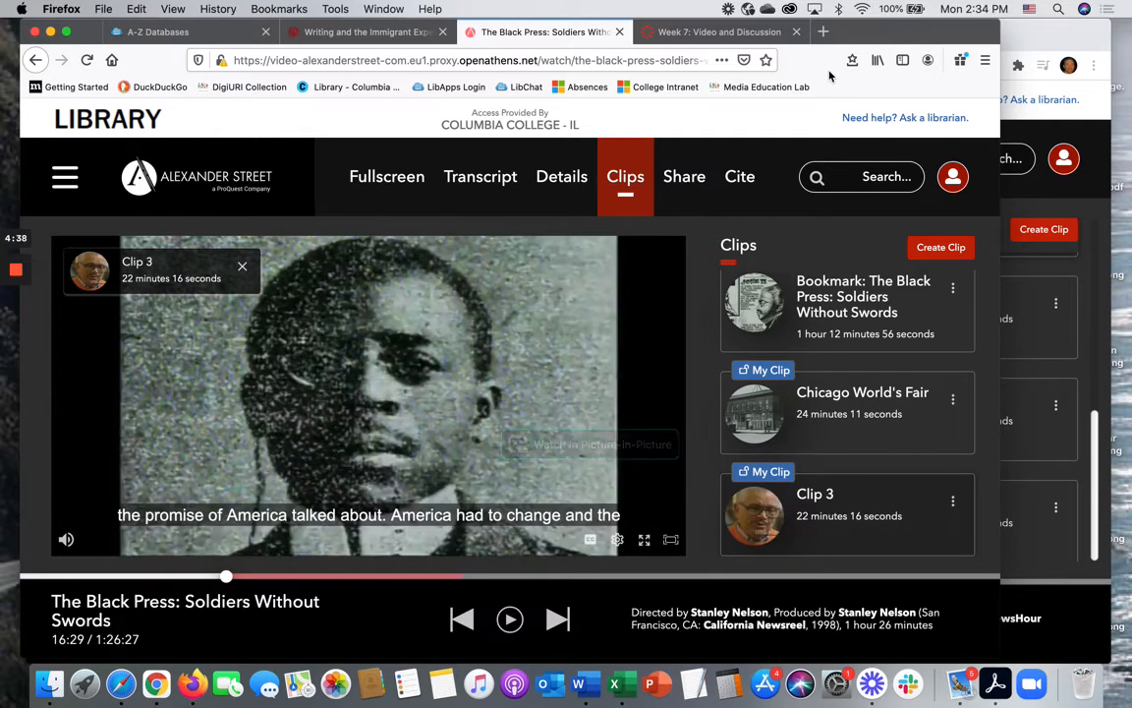
{"action": "left_click", "coordinate": [719, 32]}
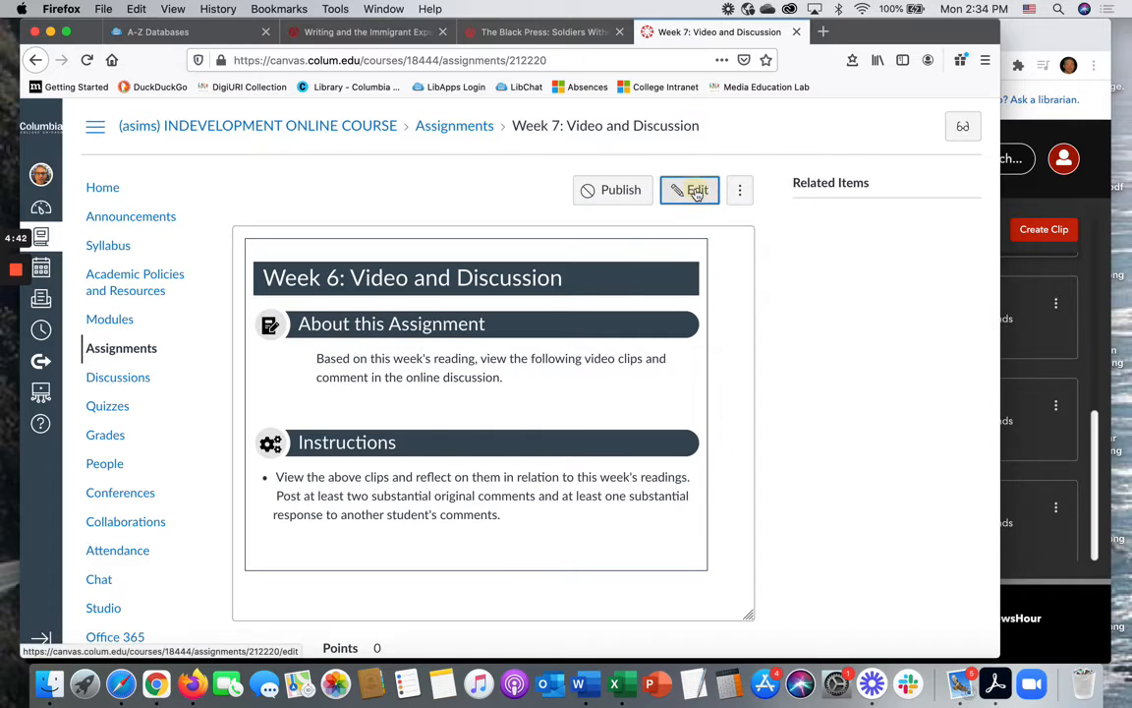
Edit the Week 7 assignment with the cursor below the reading paragraph and more editor tools revealed.
{"action": "left_click", "coordinate": [690, 189]}
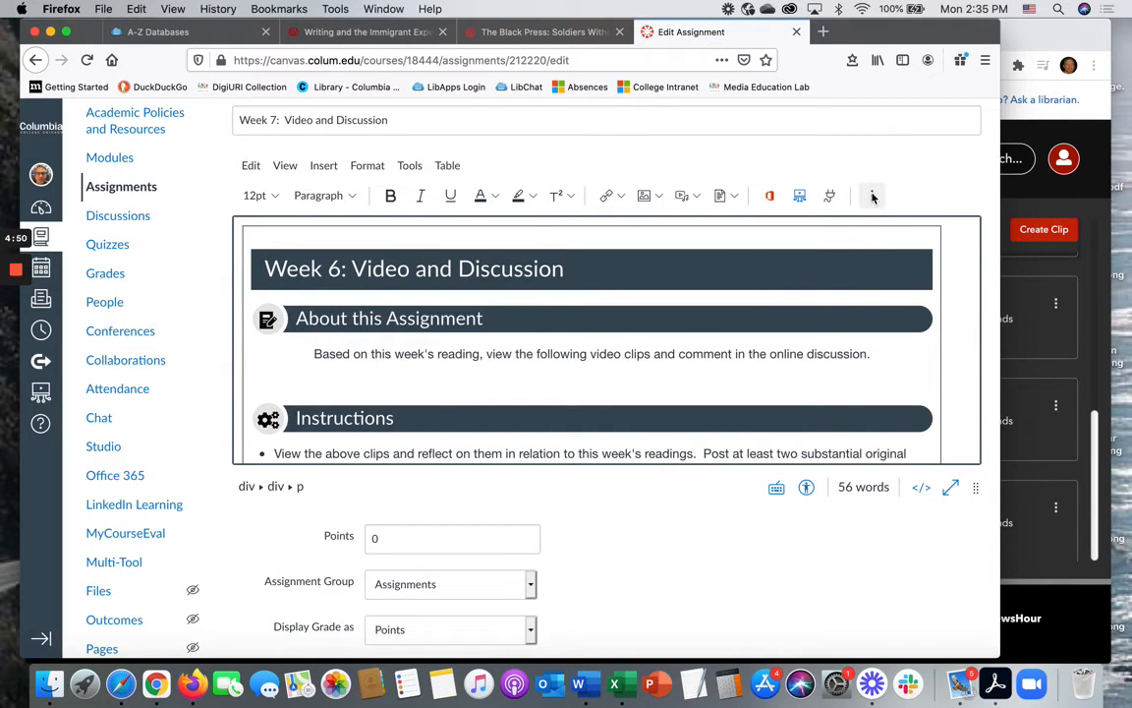
{"action": "left_click", "coordinate": [315, 382]}
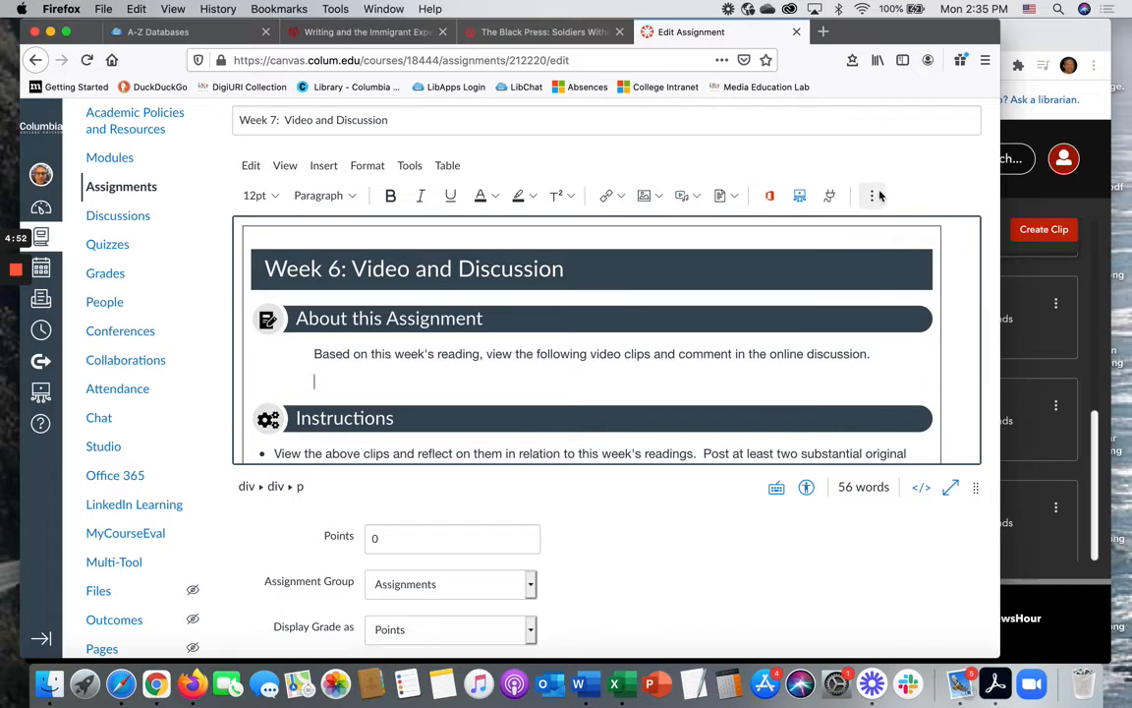
{"action": "left_click", "coordinate": [870, 194]}
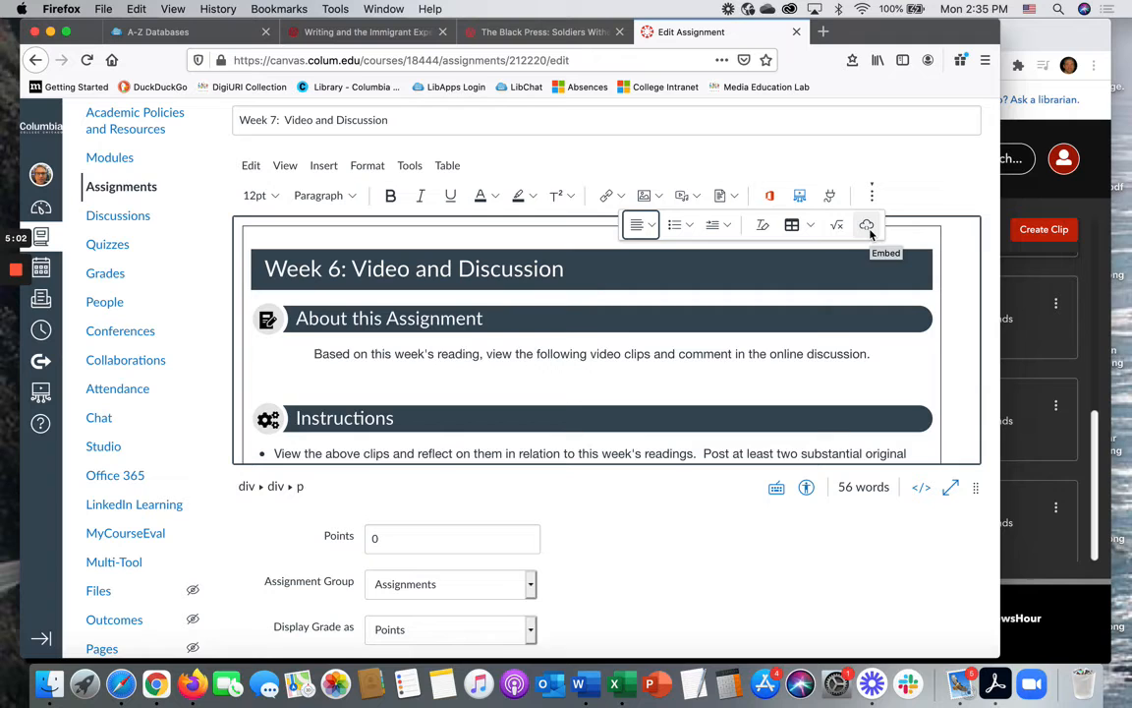
Embed The Black Press iframe code into the description and submit it.
{"action": "left_click", "coordinate": [865, 224]}
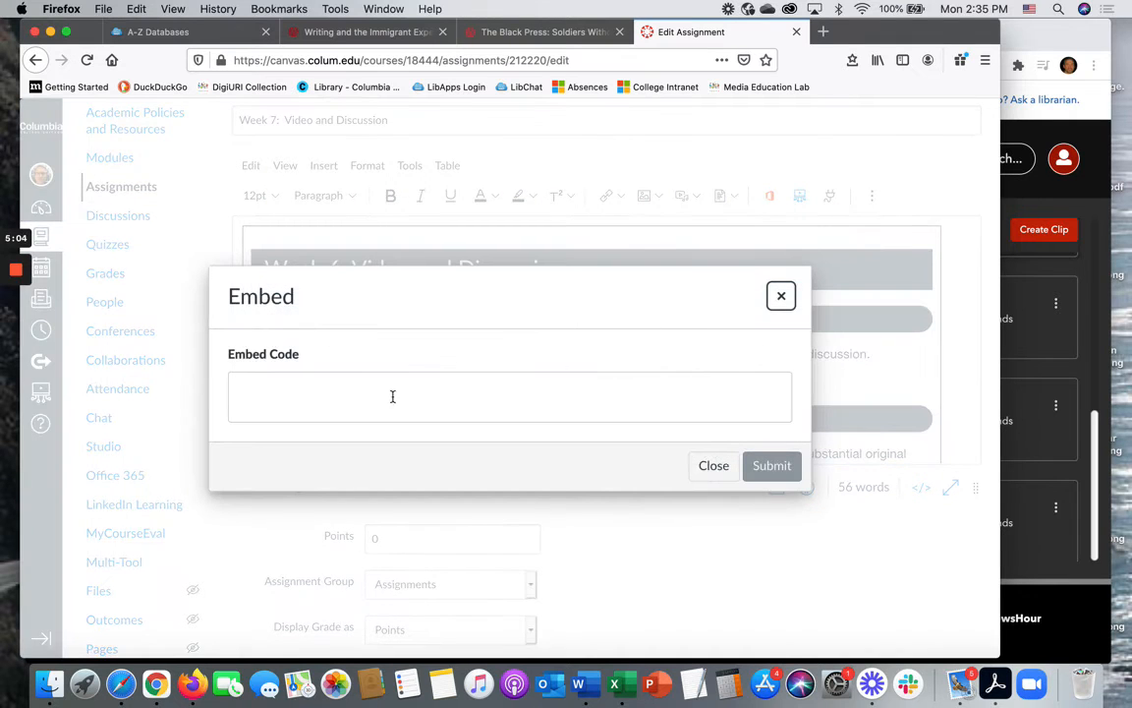
{"action": "type", "text": "<iframe src=\"https://video.alexanderstreet.com/embed/the-black-press-soldiers-without-swords/clips/159700\" width=\"640\" height=\"390\" frameborder=\"0\" allow=\"encrypted-media\" allowfullscreen></iframe>"}
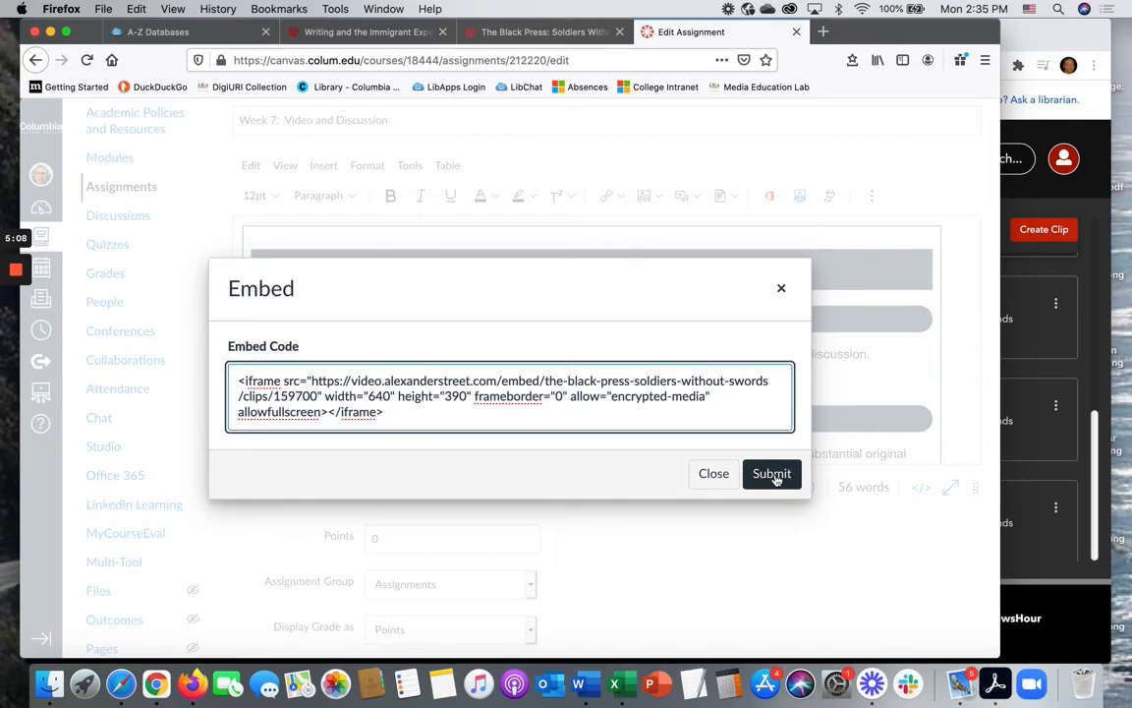
{"action": "left_click", "coordinate": [771, 474]}
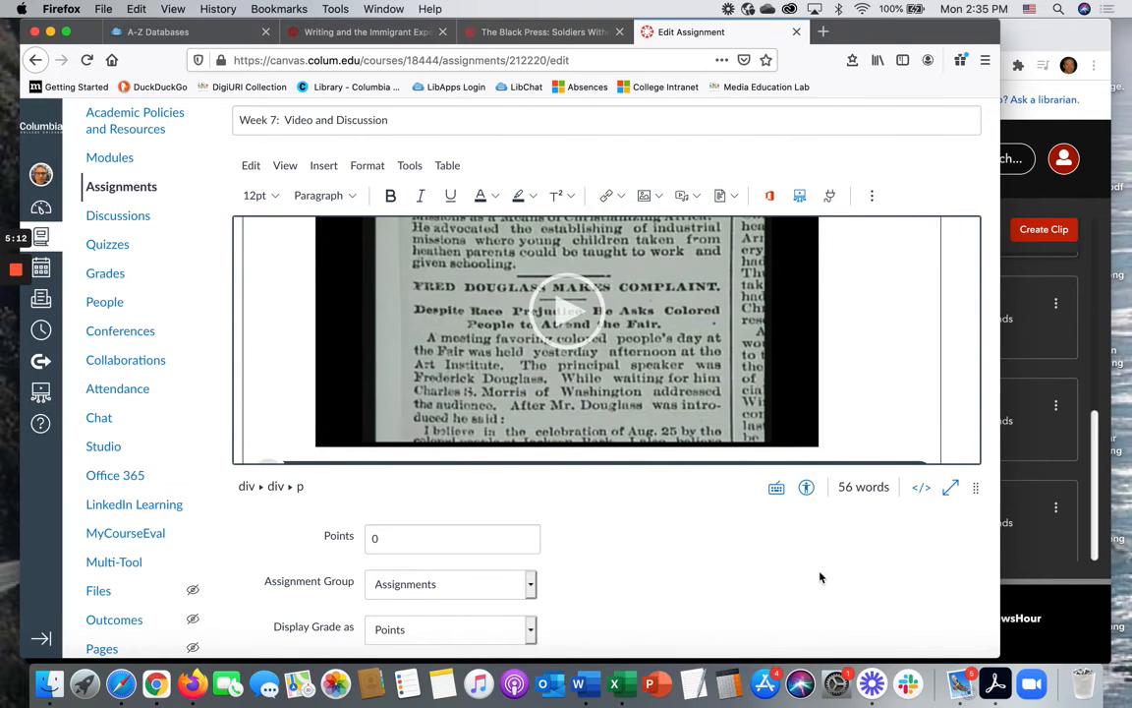
Save the Week 7 assignment showing the embedded Black Press video, then return to the A-Z Databases page.
{"action": "scroll", "scroll_direction": "down", "scroll_amount": 3}
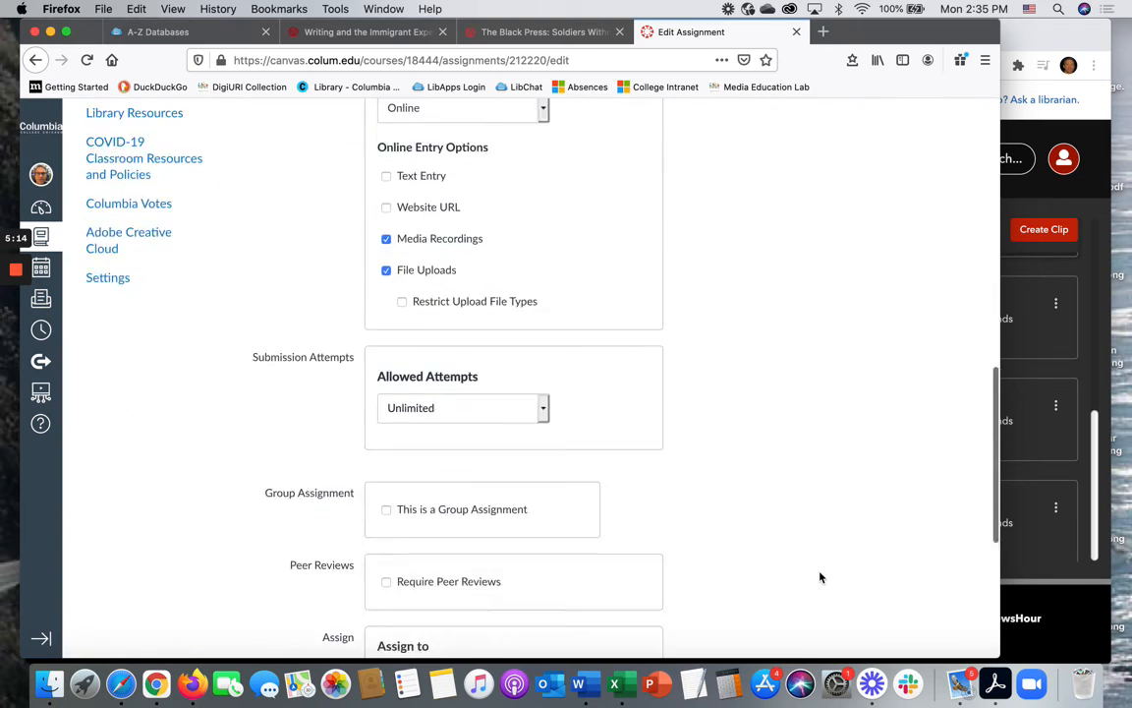
{"action": "scroll", "scroll_direction": "down", "scroll_amount": 3}
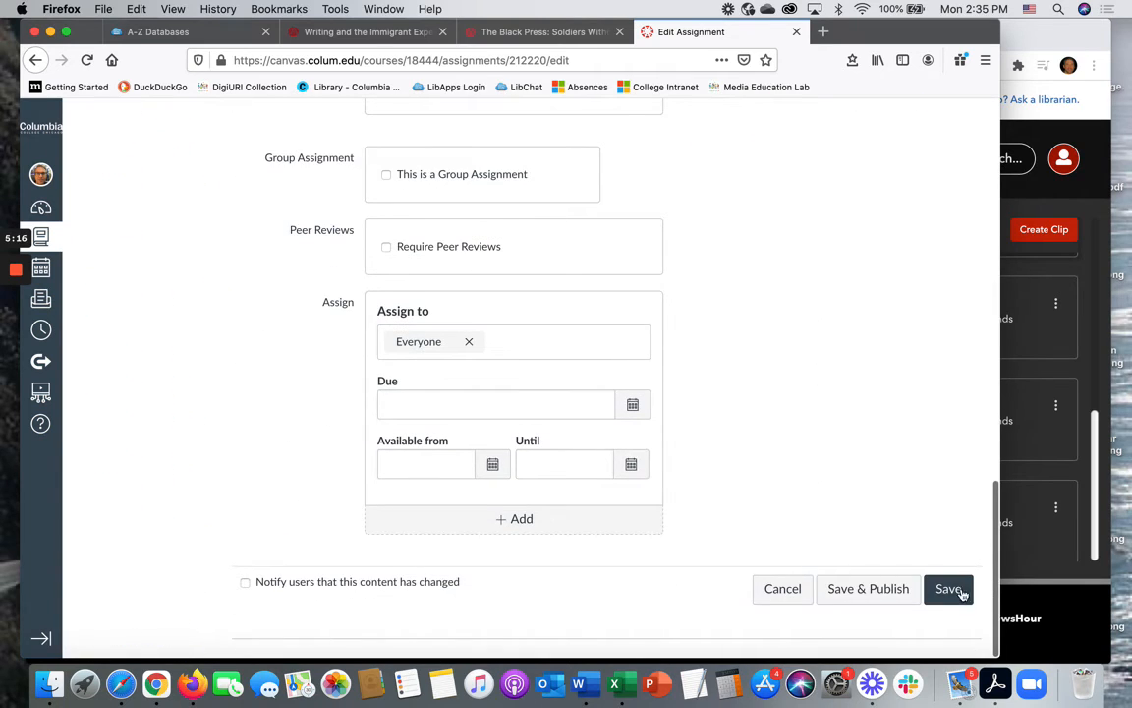
{"action": "left_click", "coordinate": [948, 587]}
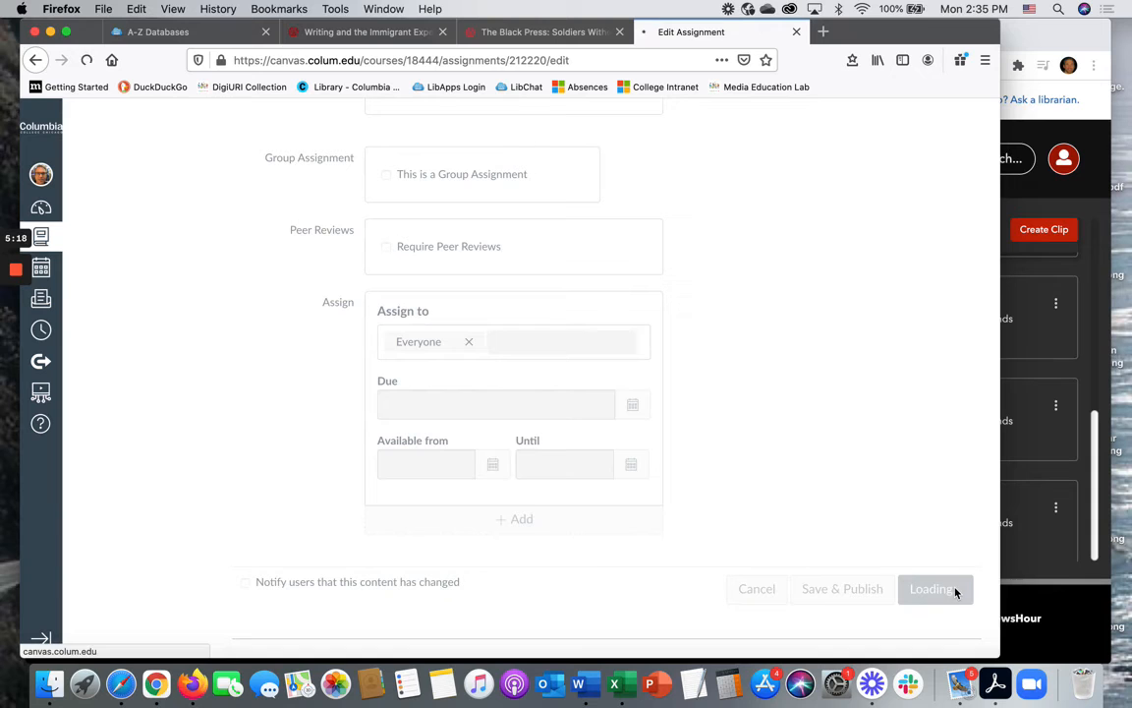
{"action": "left_click", "coordinate": [842, 587]}
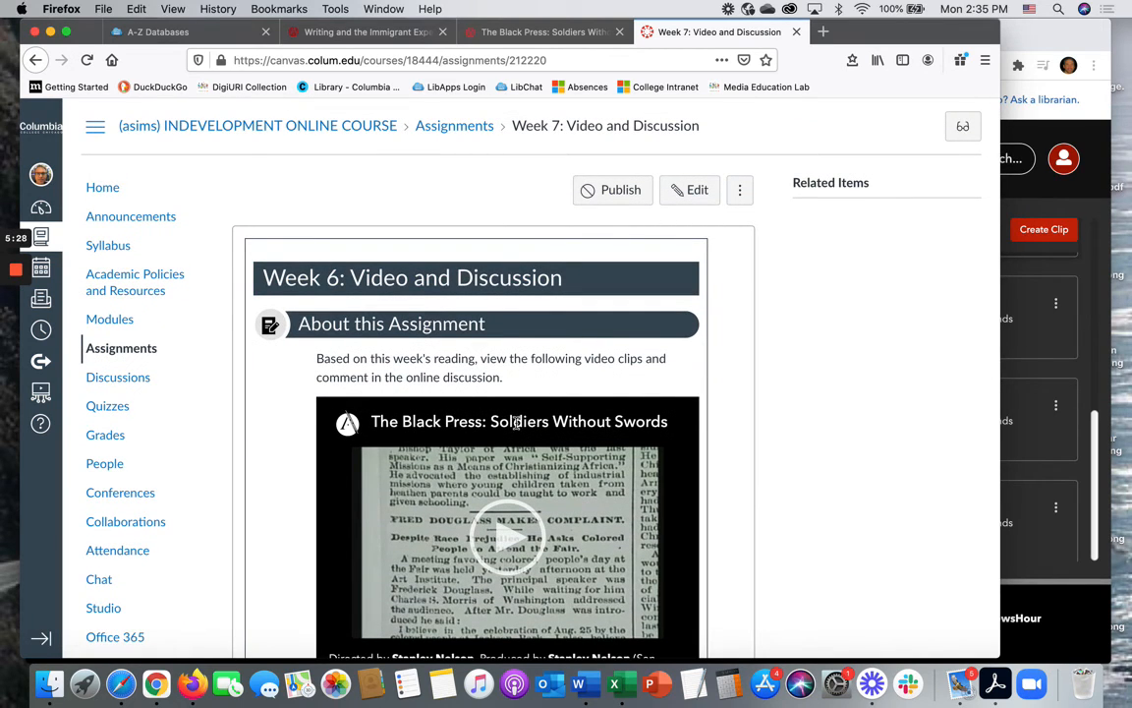
{"action": "left_click", "coordinate": [158, 32]}
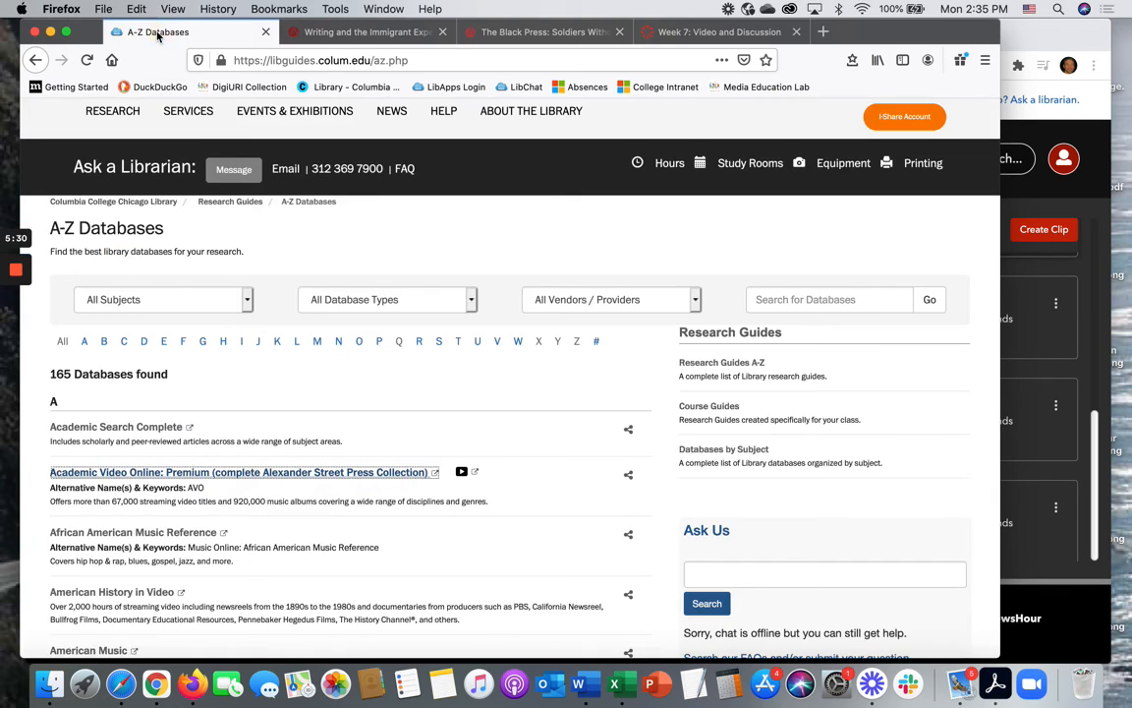